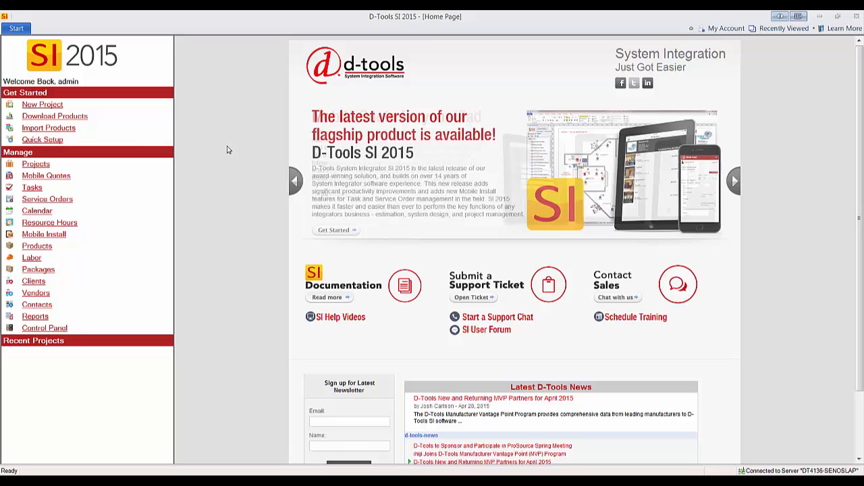
{"action": "mouse_move", "coordinate": [219, 140]}
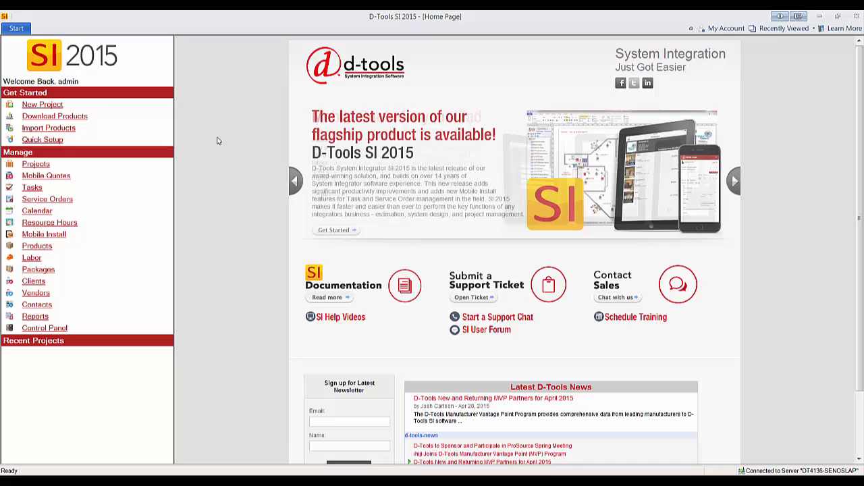
{"action": "mouse_move", "coordinate": [79, 62]}
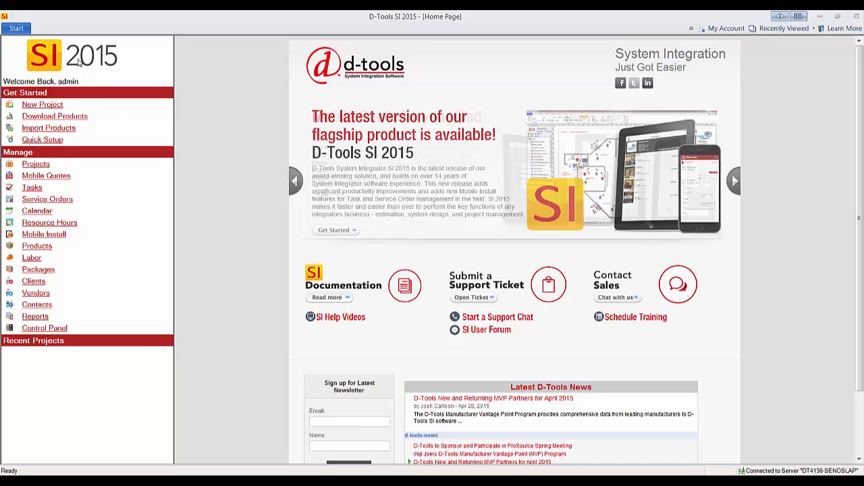
- Show the main Start menu with the Projects options for managing, creating or importing projects
{"action": "left_click", "coordinate": [16, 28]}
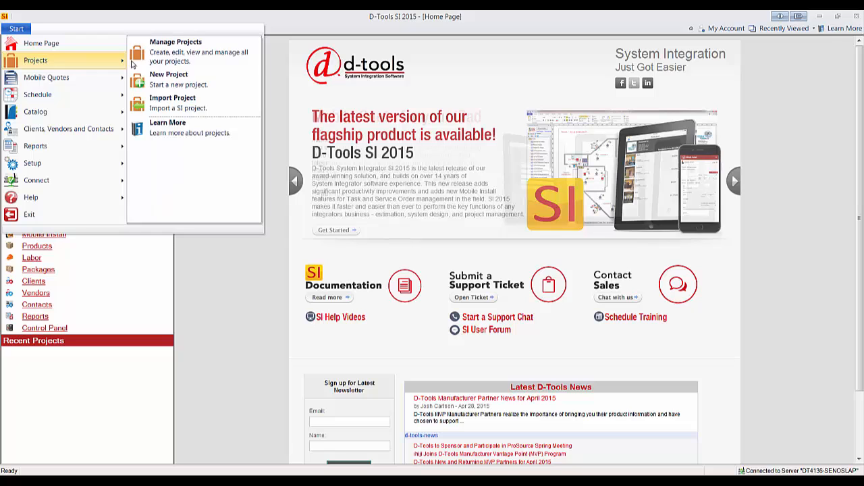
- From Manage Projects, select Kesselrun Bar and Grill and launch its .vsd drawing in Visio
{"action": "left_click", "coordinate": [176, 41]}
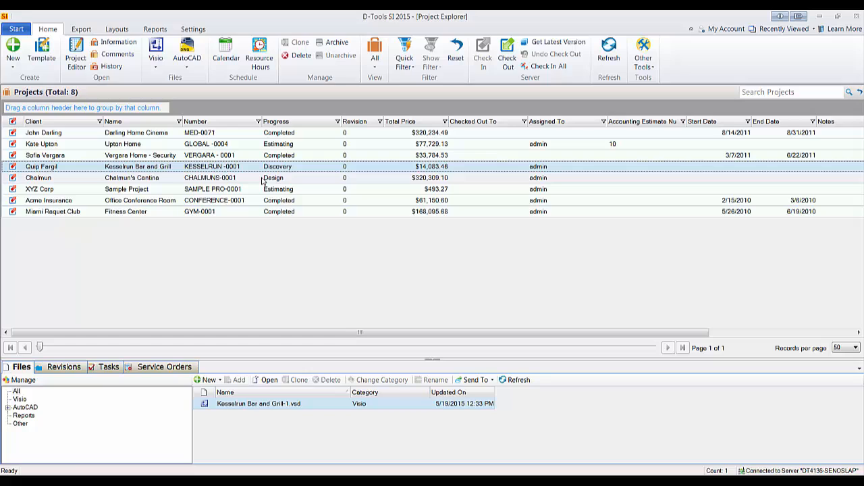
{"action": "left_click", "coordinate": [508, 54]}
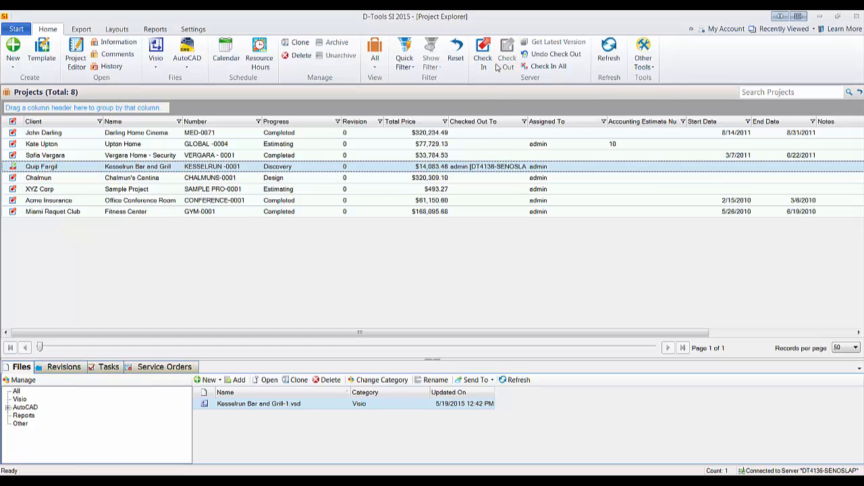
{"action": "mouse_move", "coordinate": [267, 409]}
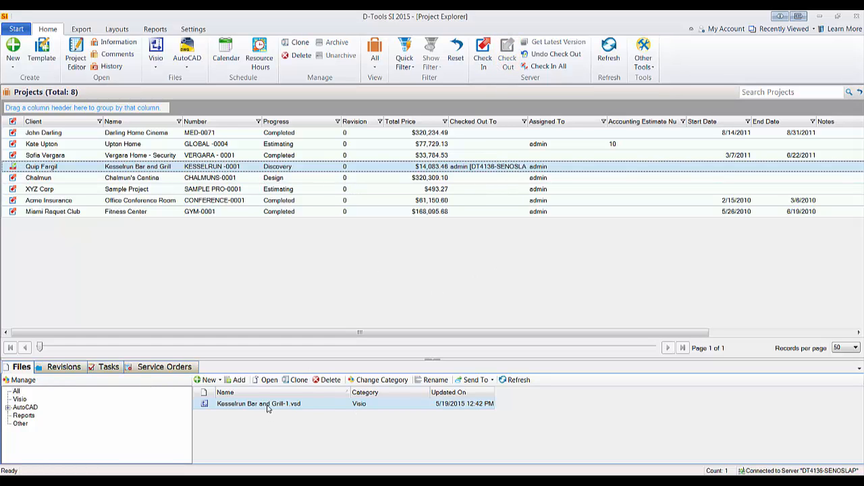
{"action": "double_click", "coordinate": [259, 402]}
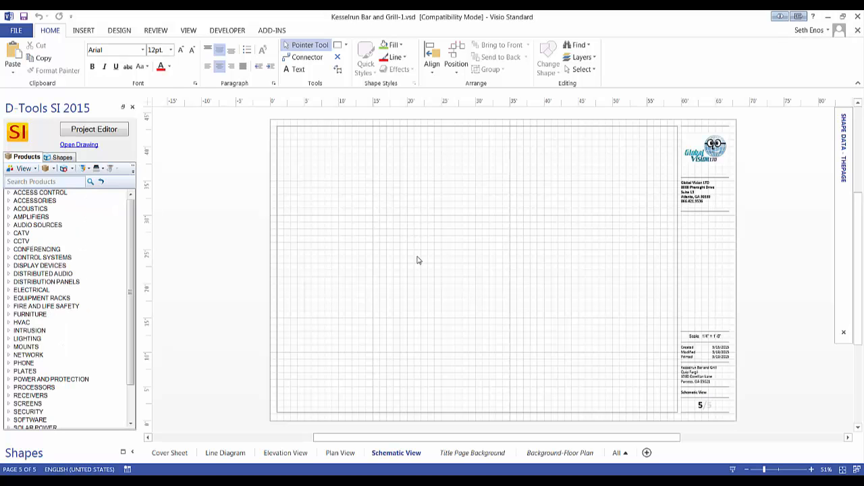
{"action": "mouse_move", "coordinate": [413, 245]}
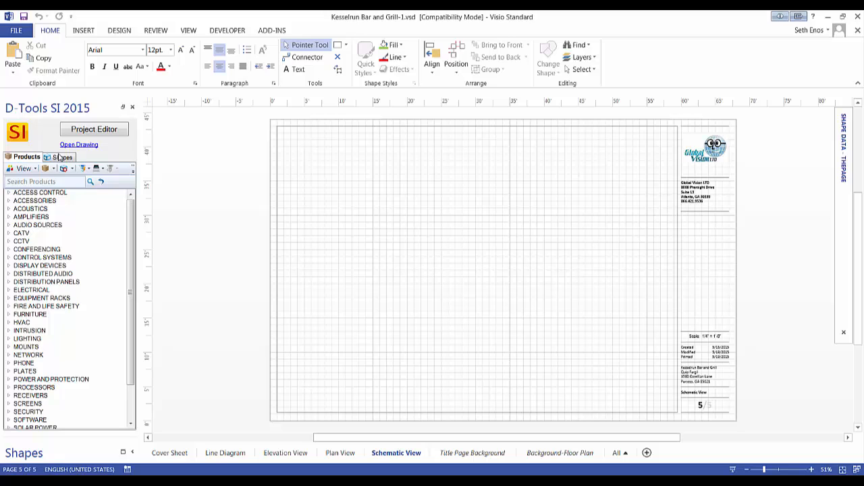
{"action": "left_click", "coordinate": [62, 157]}
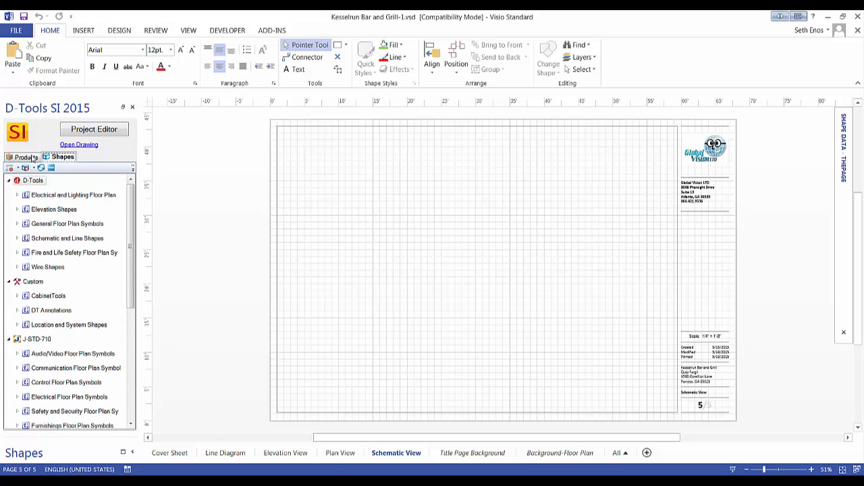
{"action": "left_click", "coordinate": [24, 157]}
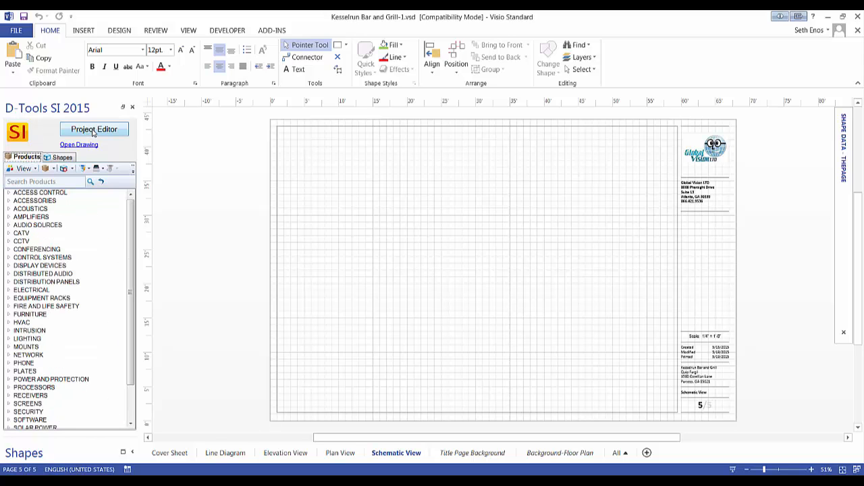
{"action": "left_click", "coordinate": [95, 130]}
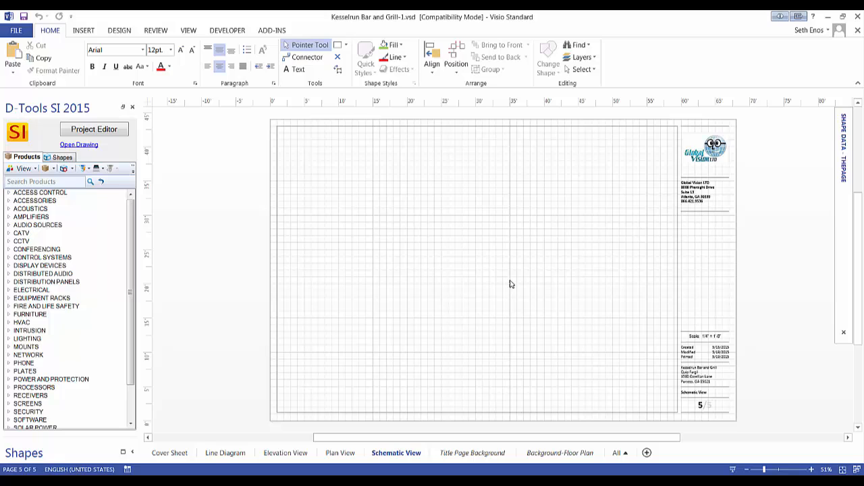
{"action": "mouse_move", "coordinate": [497, 276]}
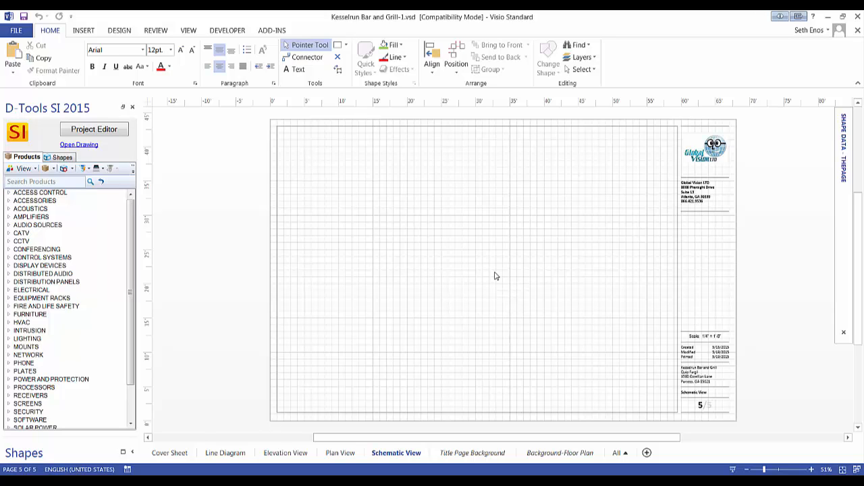
{"action": "mouse_move", "coordinate": [430, 318]}
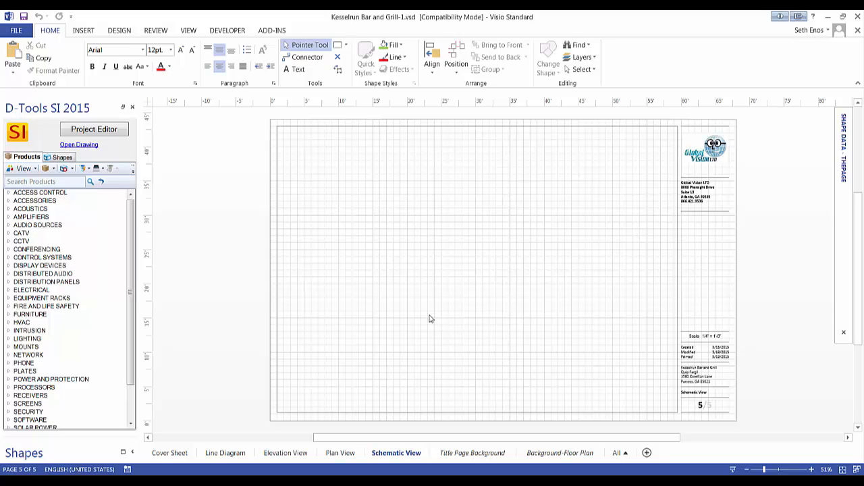
{"action": "mouse_move", "coordinate": [257, 232]}
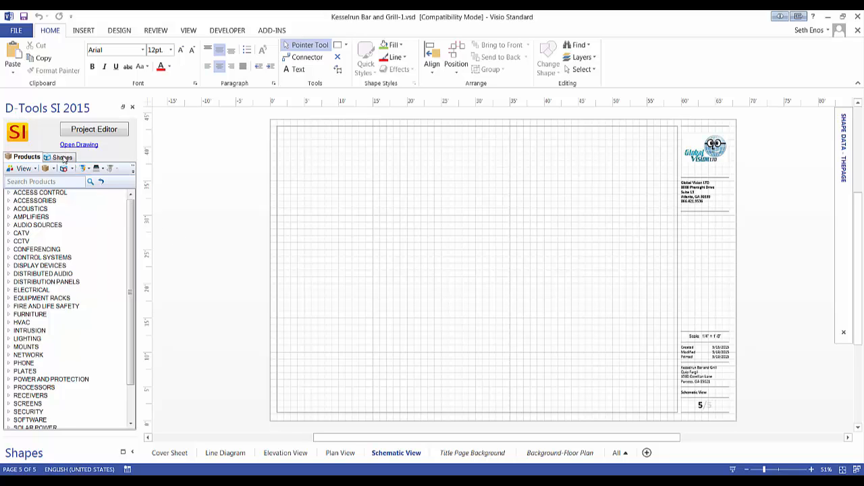
- Show the D-Tools shape library with the Schematic and Line Shapes group listed
{"action": "left_click", "coordinate": [62, 156]}
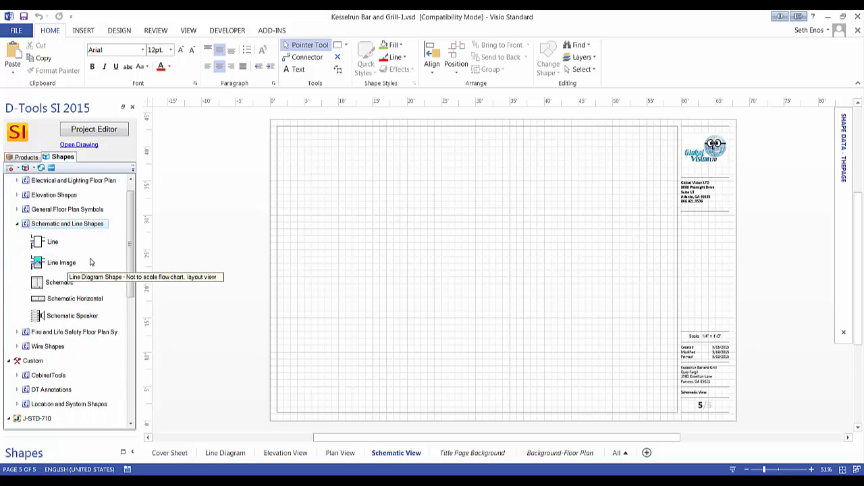
{"action": "mouse_move", "coordinate": [60, 282]}
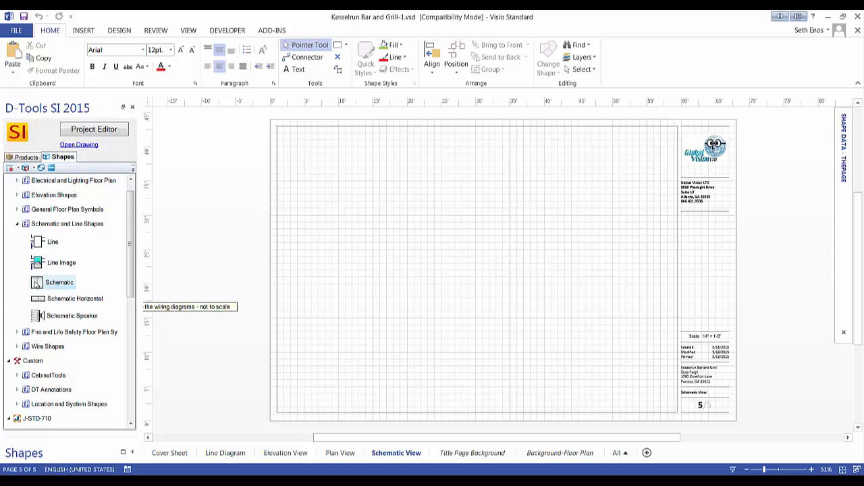
{"action": "mouse_move", "coordinate": [62, 323]}
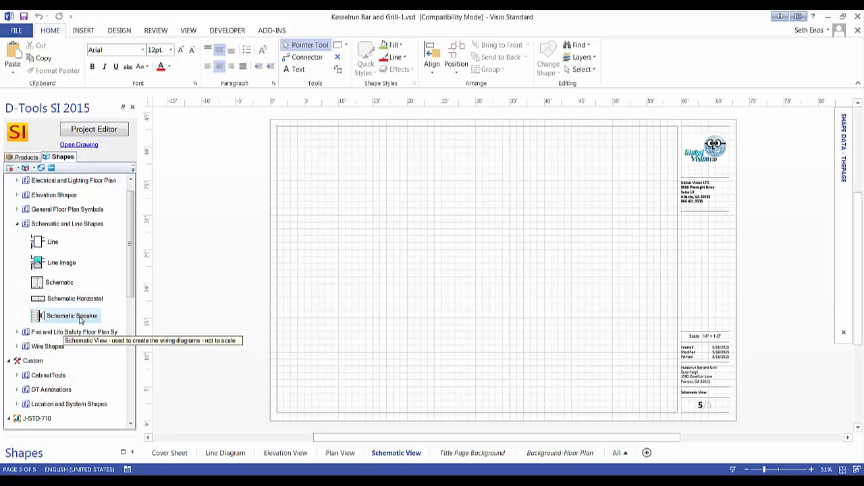
{"action": "mouse_move", "coordinate": [56, 291]}
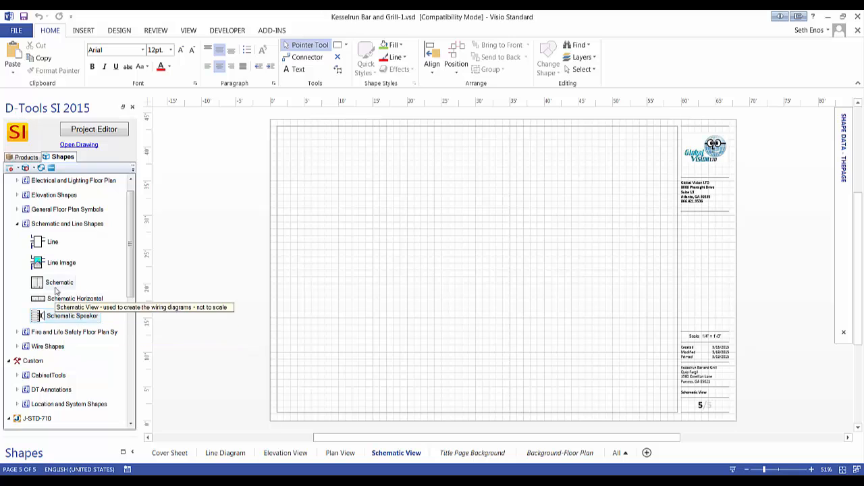
{"action": "mouse_move", "coordinate": [51, 256]}
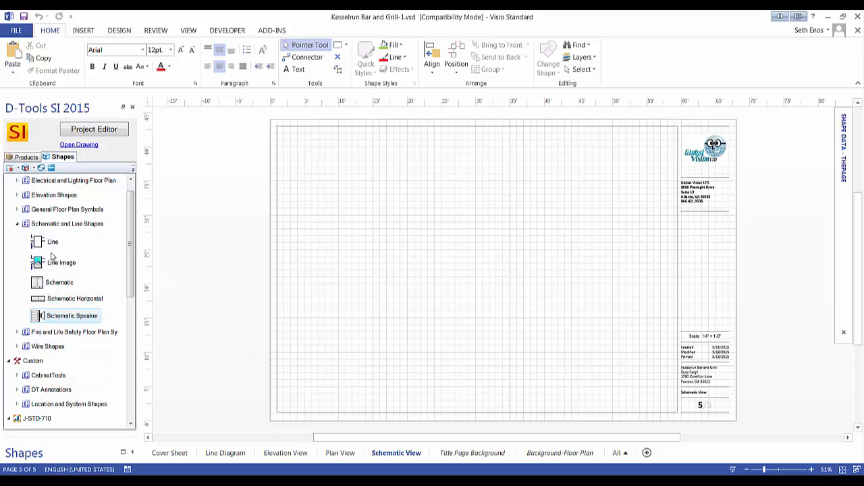
{"action": "mouse_move", "coordinate": [61, 261]}
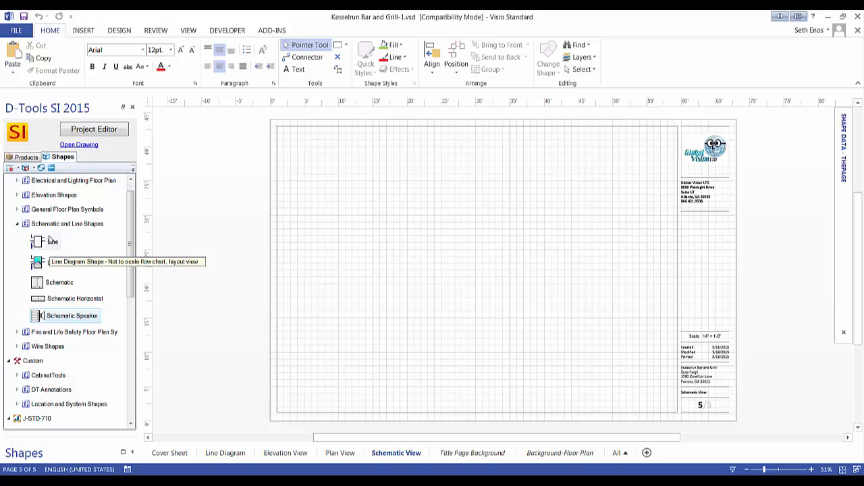
{"action": "mouse_move", "coordinate": [446, 261]}
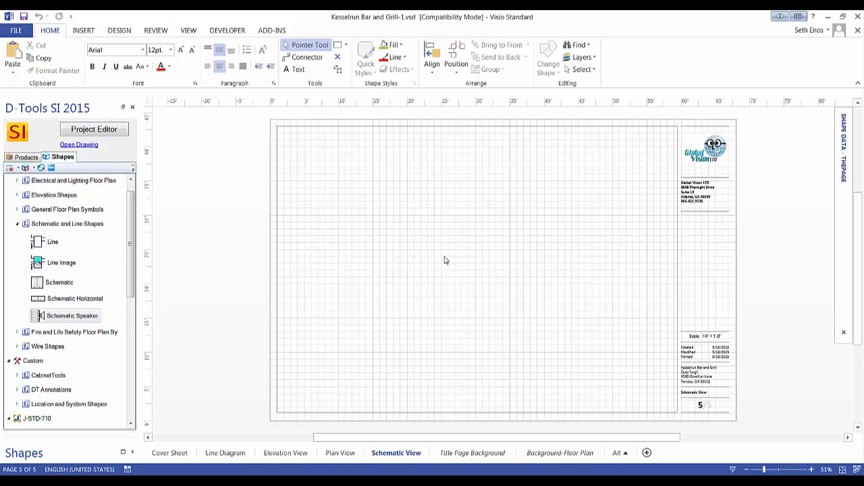
{"action": "mouse_move", "coordinate": [435, 278]}
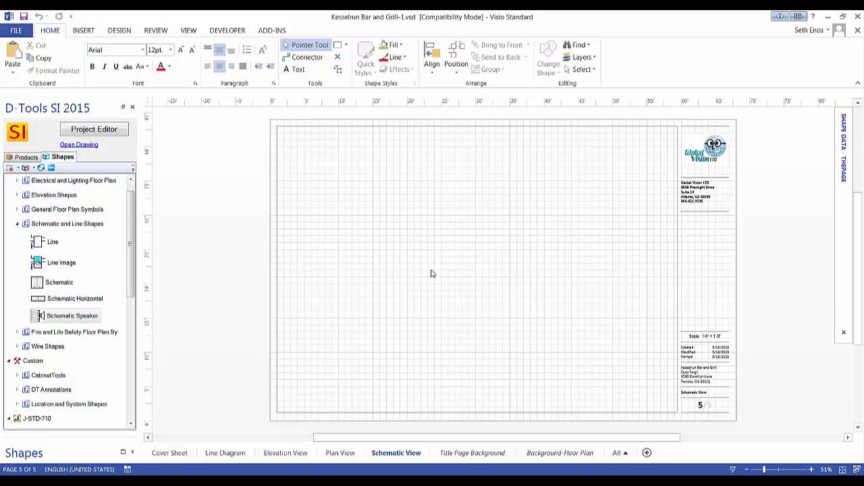
{"action": "mouse_move", "coordinate": [438, 262]}
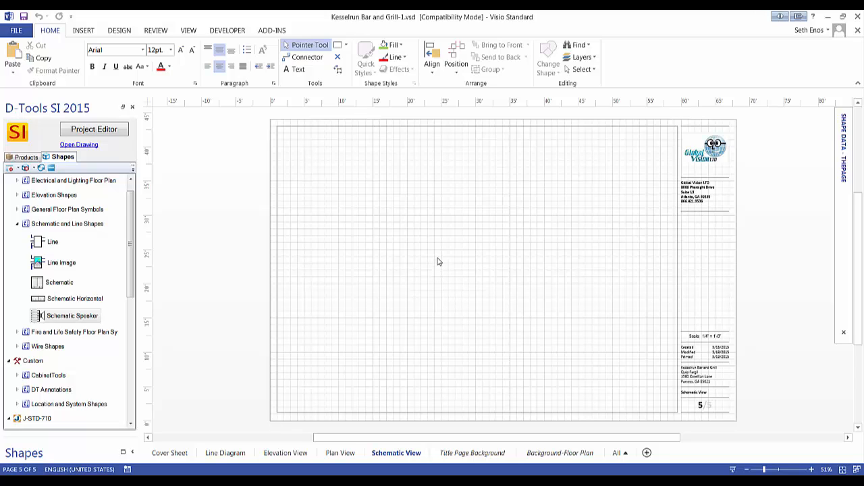
{"action": "mouse_move", "coordinate": [385, 245]}
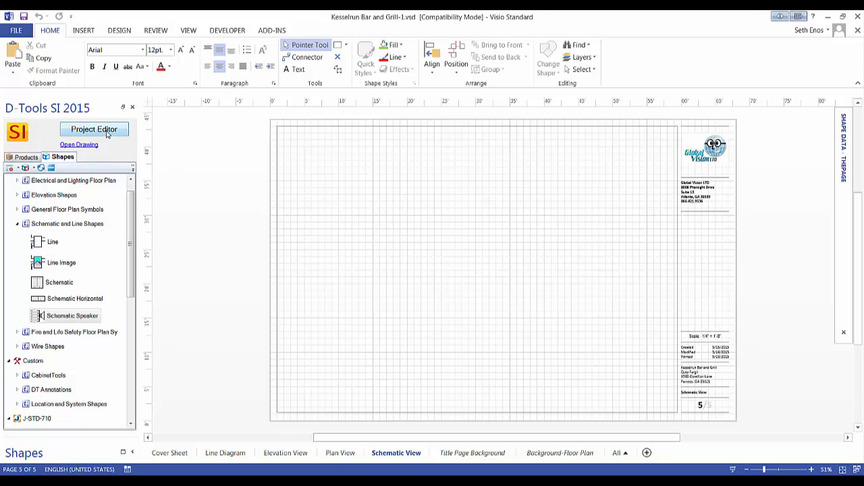
- Place a project product from the Project Editor Drop Zone onto the Schematic View page
{"action": "left_click", "coordinate": [95, 130]}
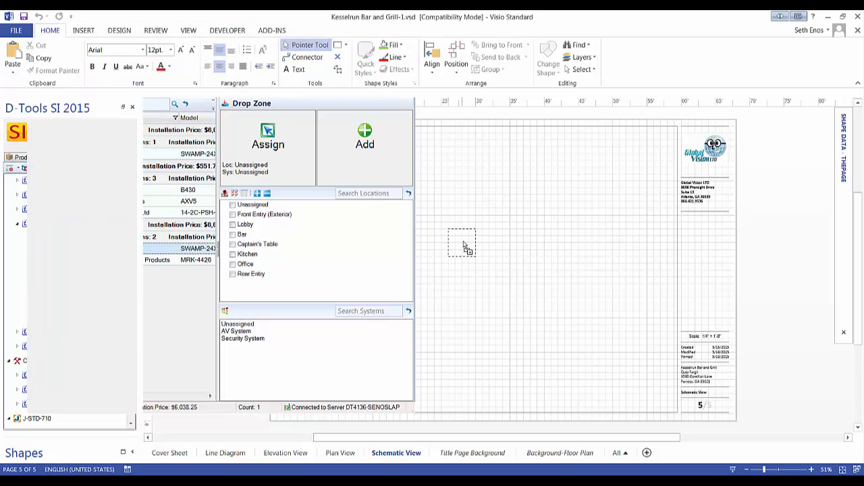
{"action": "left_click", "coordinate": [364, 135]}
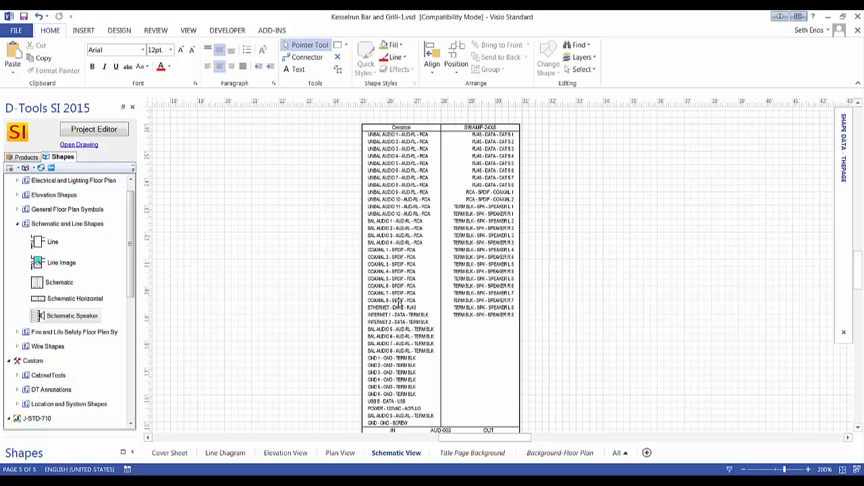
{"action": "mouse_move", "coordinate": [486, 259]}
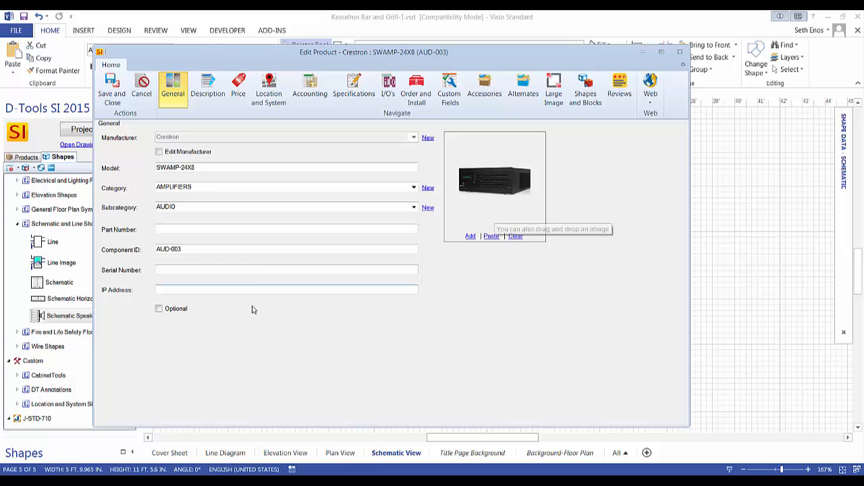
{"action": "mouse_move", "coordinate": [309, 283]}
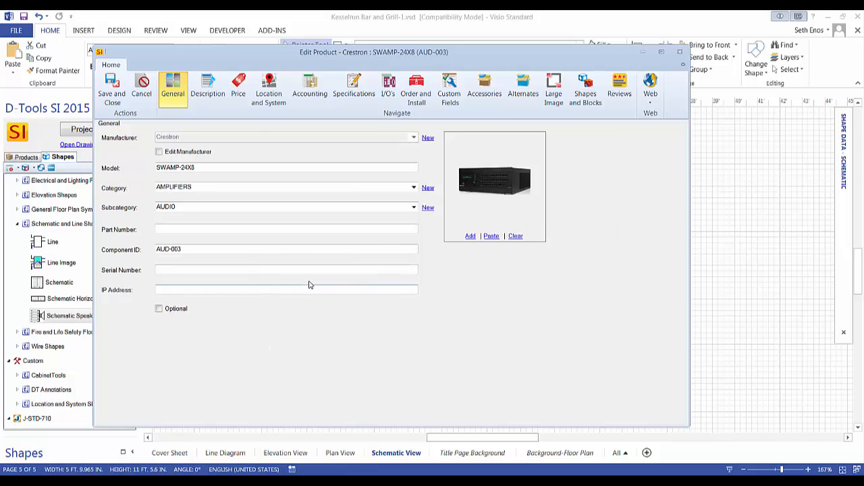
- View the Crestron SWAMP-24X8 (AUD-003) inputs and outputs on the I/O's tab of Edit Product
{"action": "left_click", "coordinate": [386, 86]}
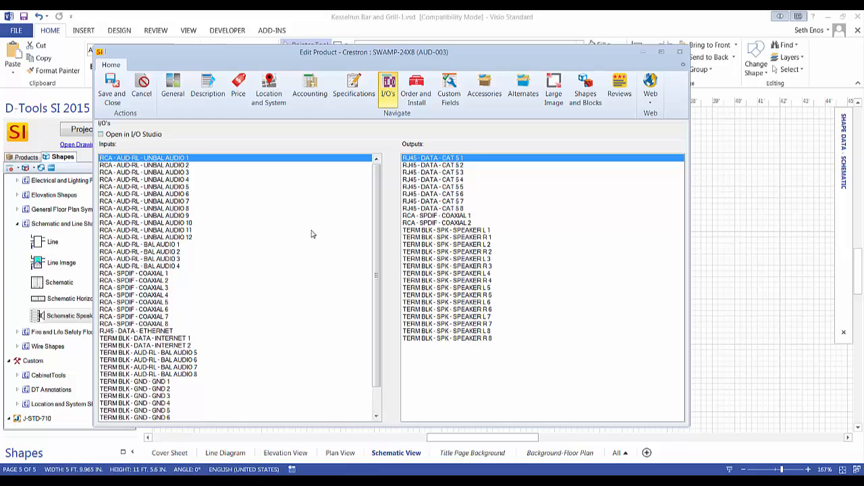
{"action": "mouse_move", "coordinate": [284, 298]}
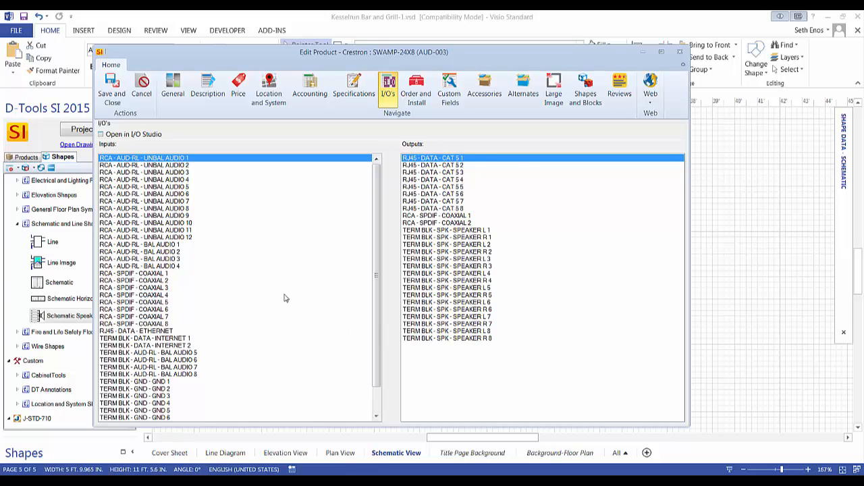
{"action": "mouse_move", "coordinate": [232, 251]}
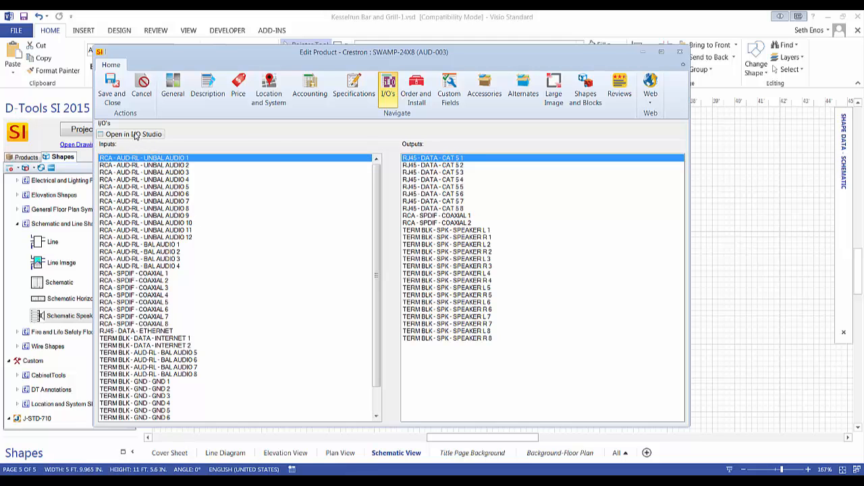
- Review the SWAMP-24X8 input terminals, signals and labels in I/O Studio
{"action": "left_click", "coordinate": [133, 134]}
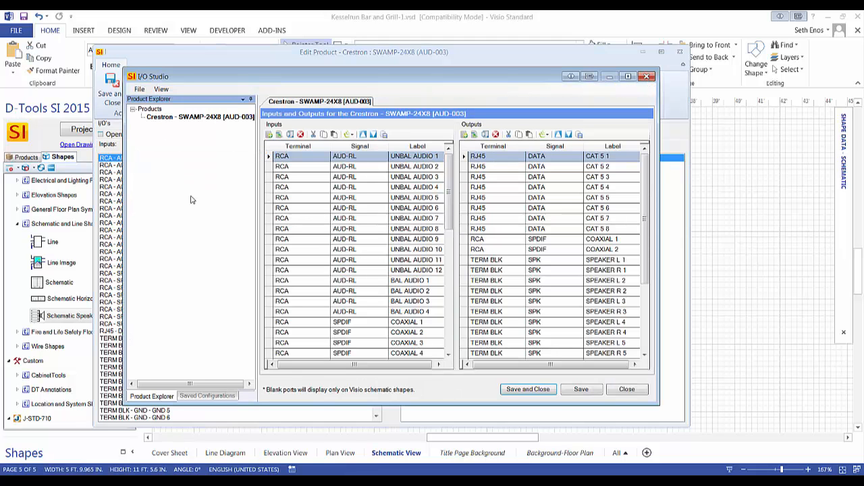
{"action": "mouse_move", "coordinate": [586, 210]}
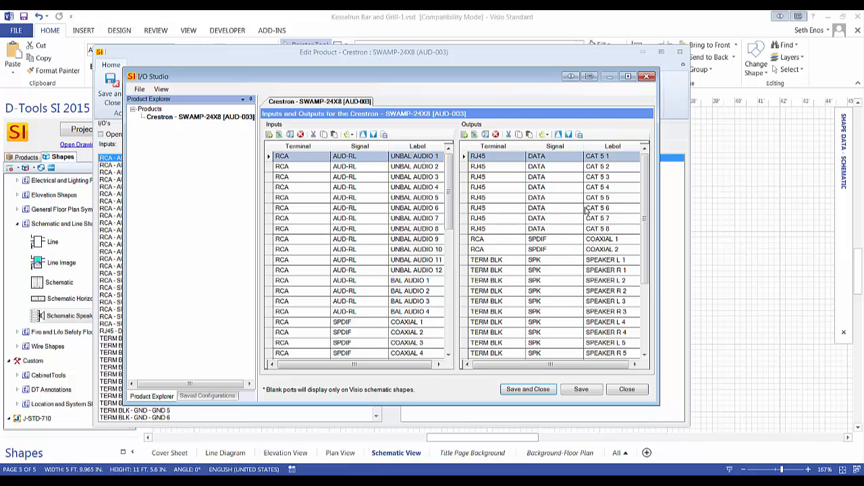
{"action": "scroll", "scroll_direction": "down", "scroll_amount": 3}
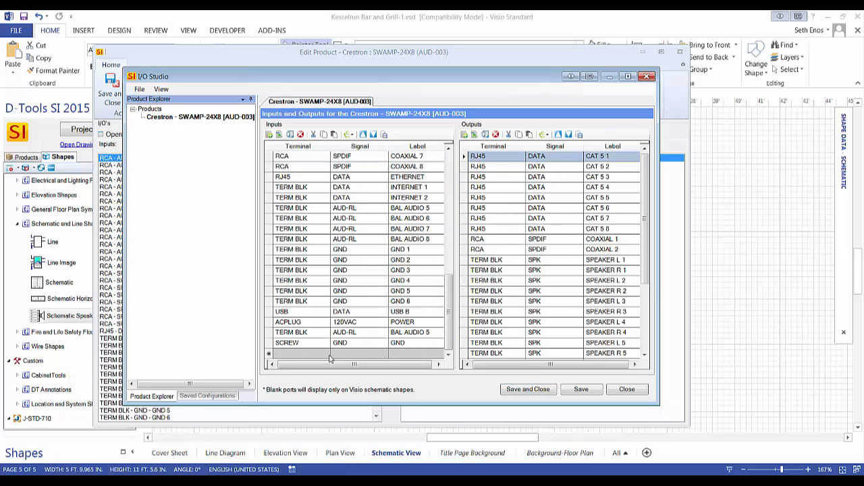
{"action": "left_click", "coordinate": [324, 354]}
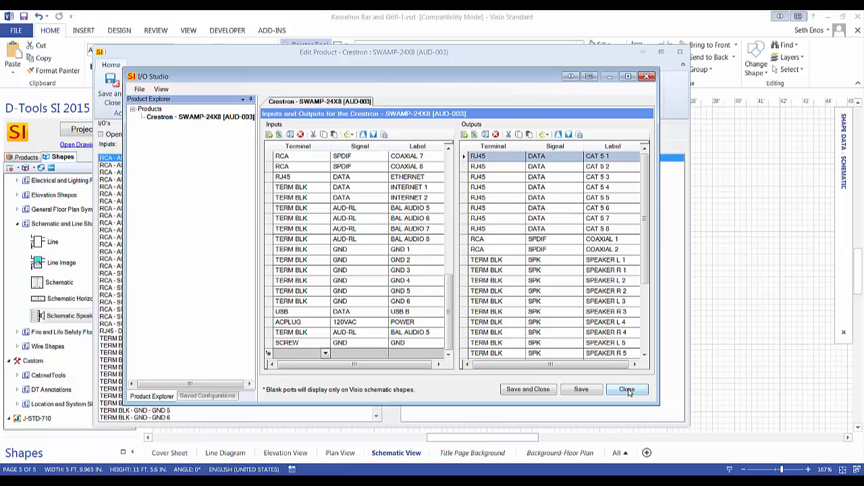
- Close I/O Studio and Edit Product, then place the Leon Speakers item from the Bar location onto the schematic
{"action": "left_click", "coordinate": [626, 389]}
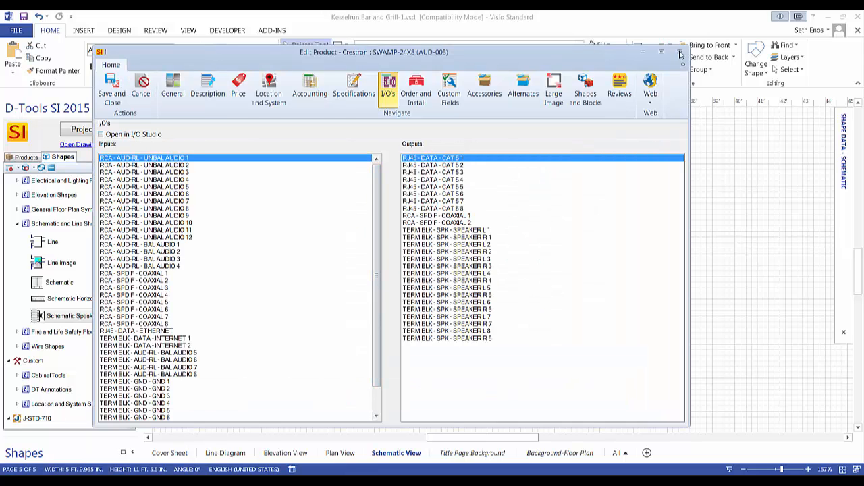
{"action": "left_click", "coordinate": [680, 51]}
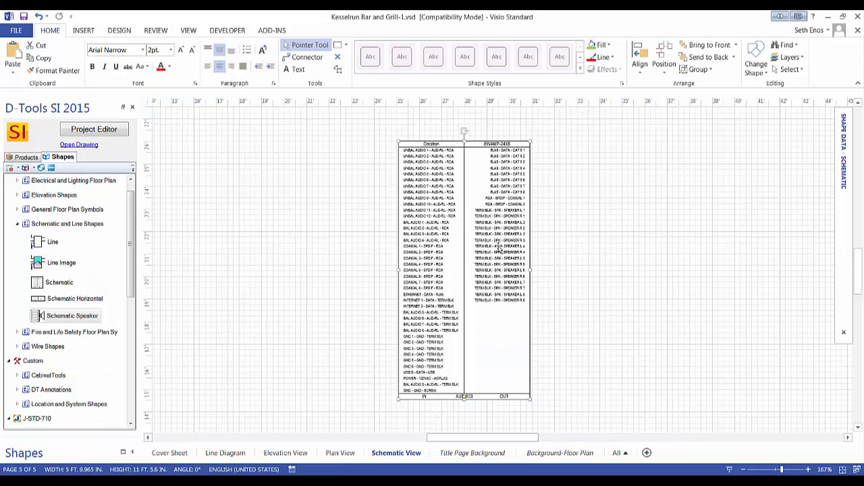
{"action": "left_click", "coordinate": [95, 130]}
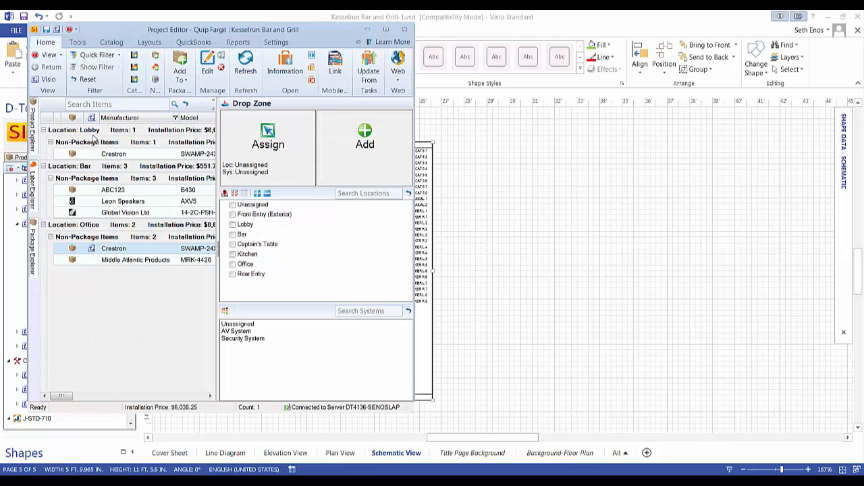
{"action": "left_click", "coordinate": [122, 202]}
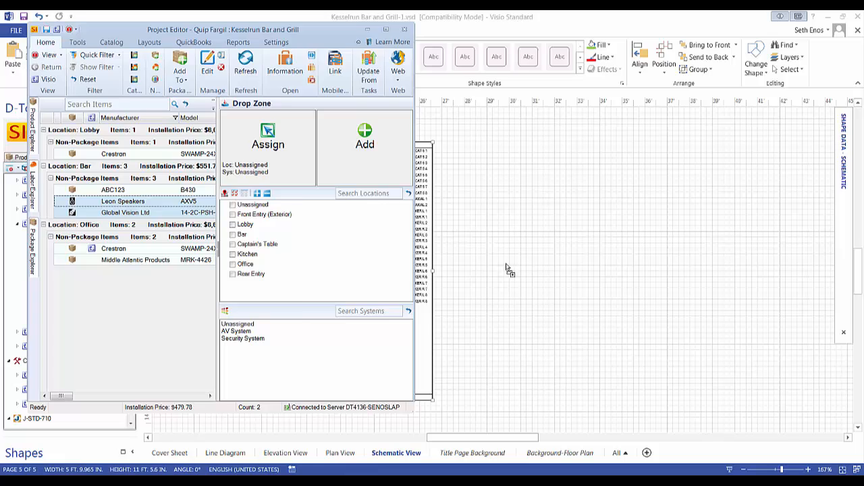
{"action": "left_click", "coordinate": [404, 30]}
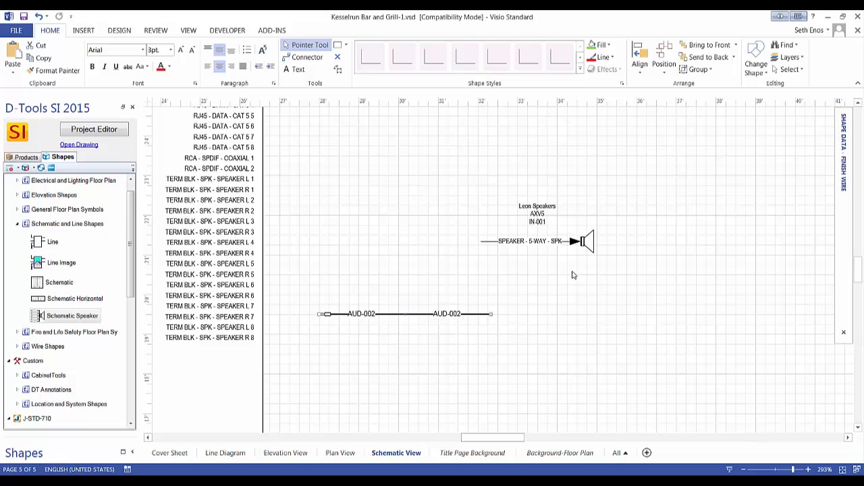
{"action": "mouse_move", "coordinate": [515, 252]}
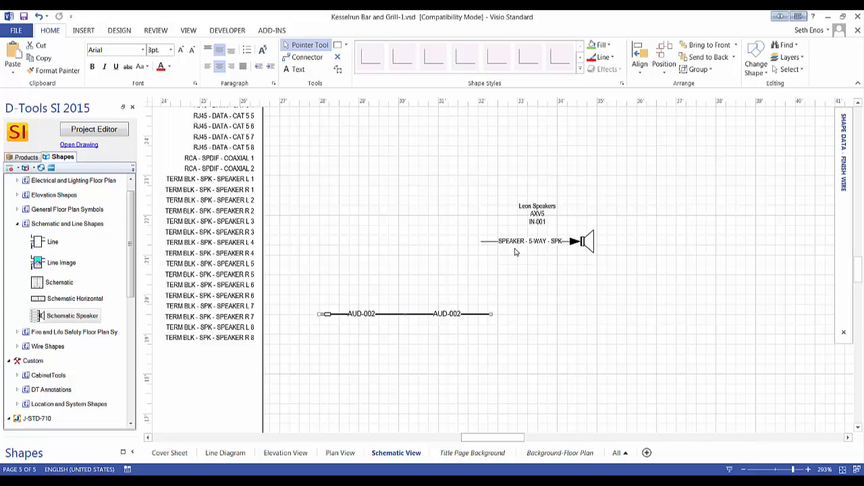
{"action": "mouse_move", "coordinate": [513, 320]}
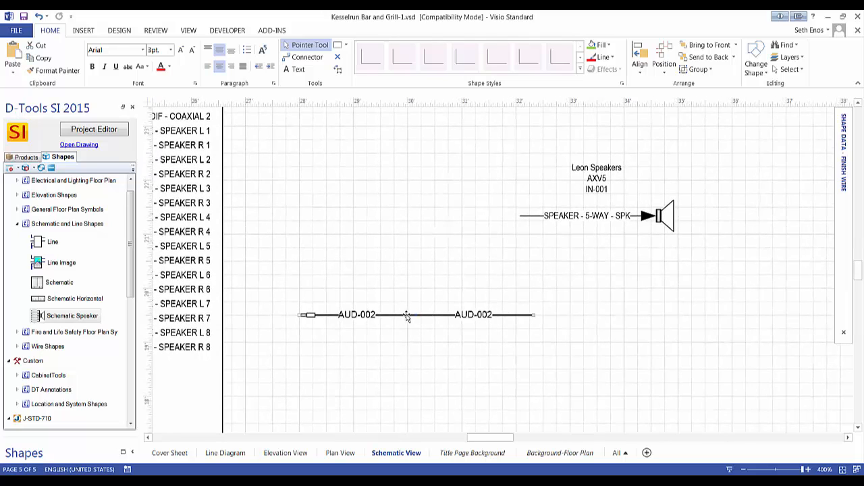
{"action": "mouse_move", "coordinate": [74, 298]}
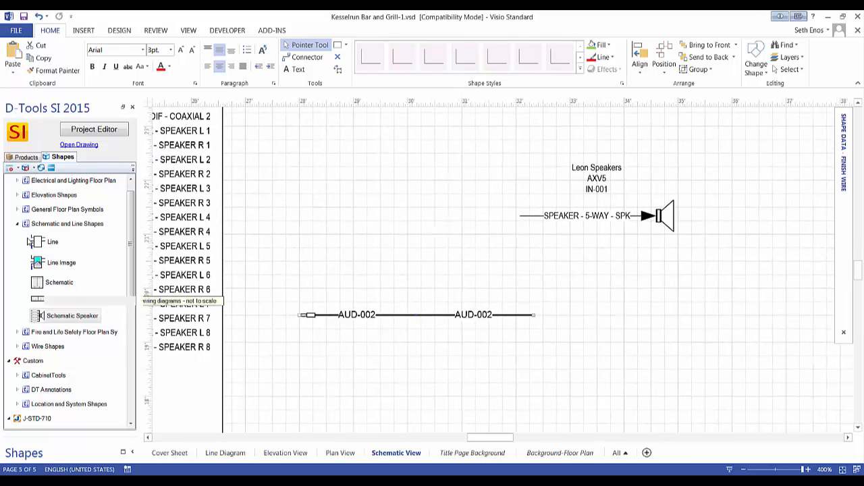
- Expand the Wire Shapes stencil listing bulk and finish wire shapes
{"action": "left_click", "coordinate": [16, 224]}
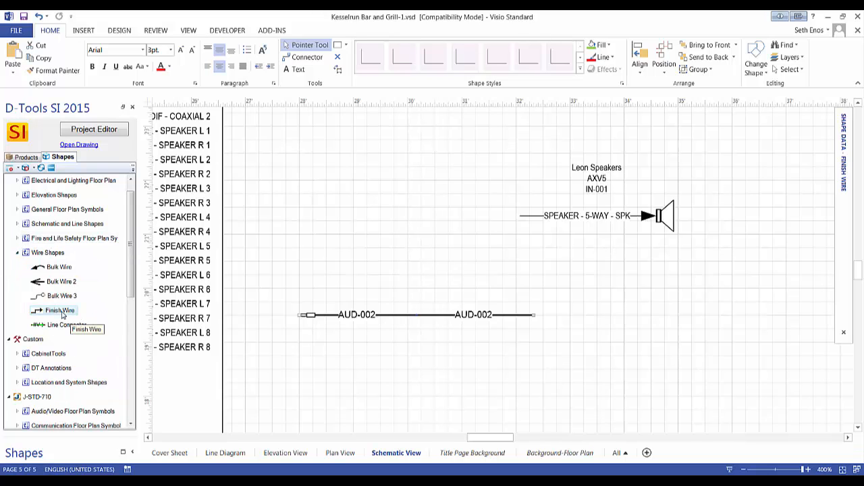
{"action": "mouse_move", "coordinate": [243, 348]}
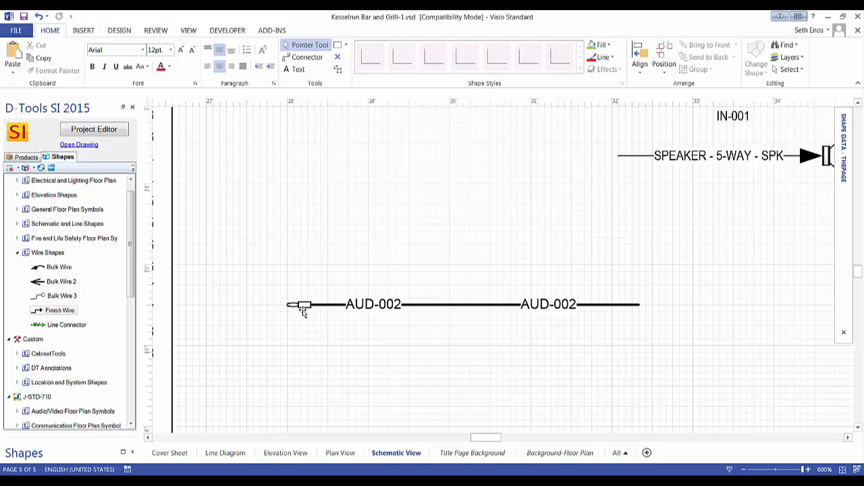
{"action": "mouse_move", "coordinate": [297, 308]}
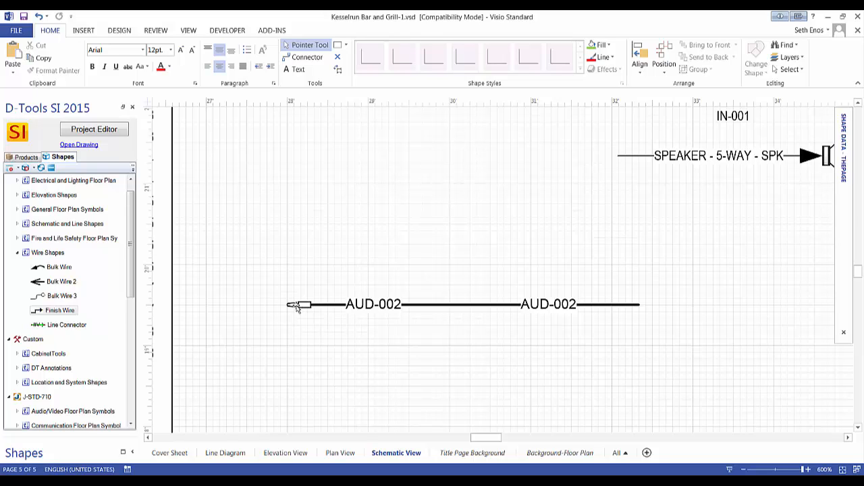
{"action": "mouse_move", "coordinate": [592, 359]}
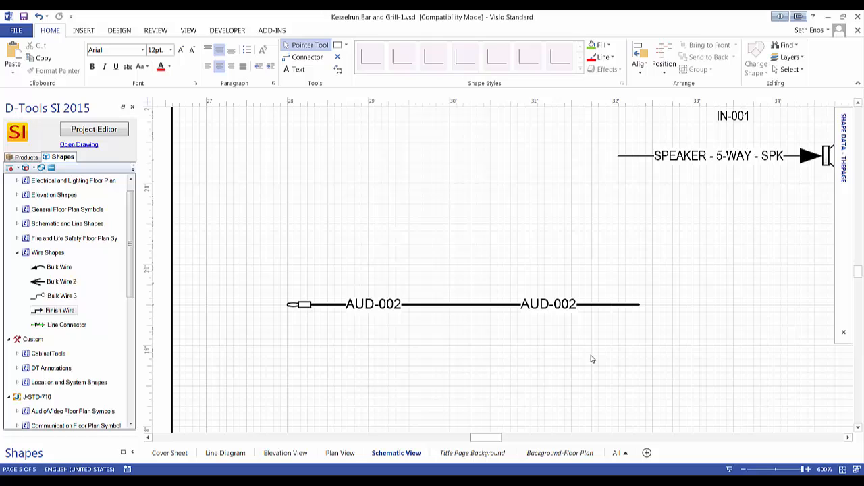
{"action": "mouse_move", "coordinate": [456, 332]}
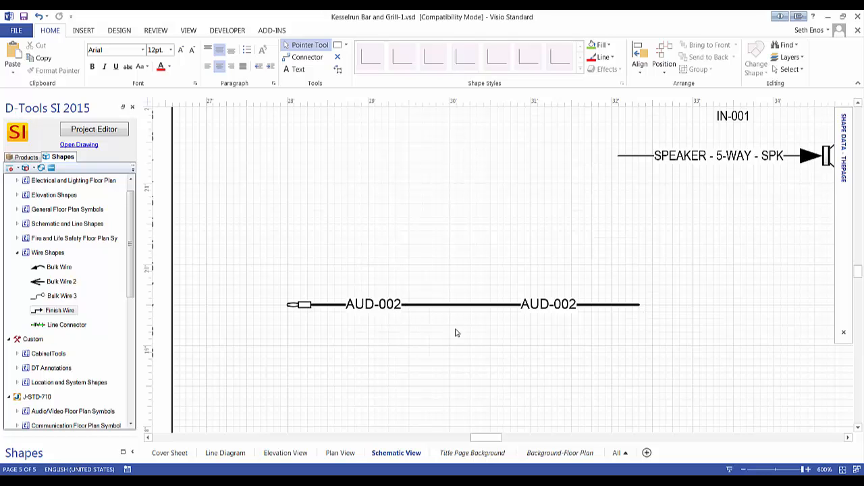
- Review the AUD-002 wire's Specifications, selecting its End Terminal
{"action": "left_click", "coordinate": [429, 304]}
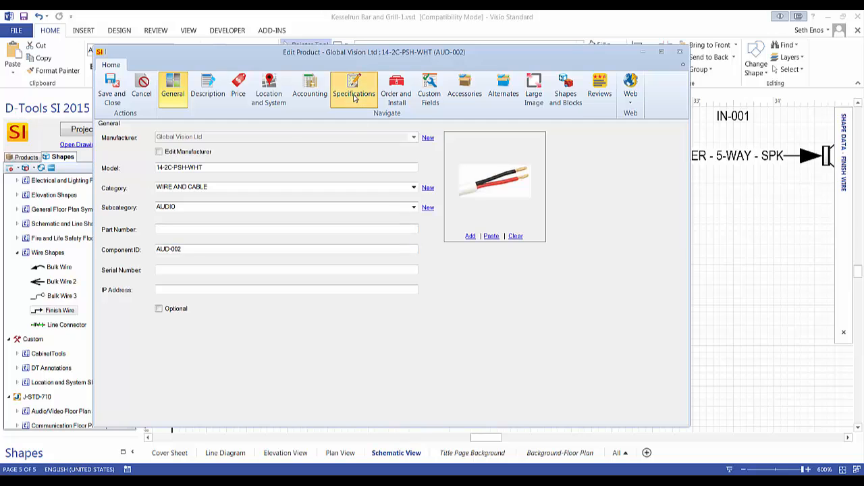
{"action": "left_click", "coordinate": [353, 88]}
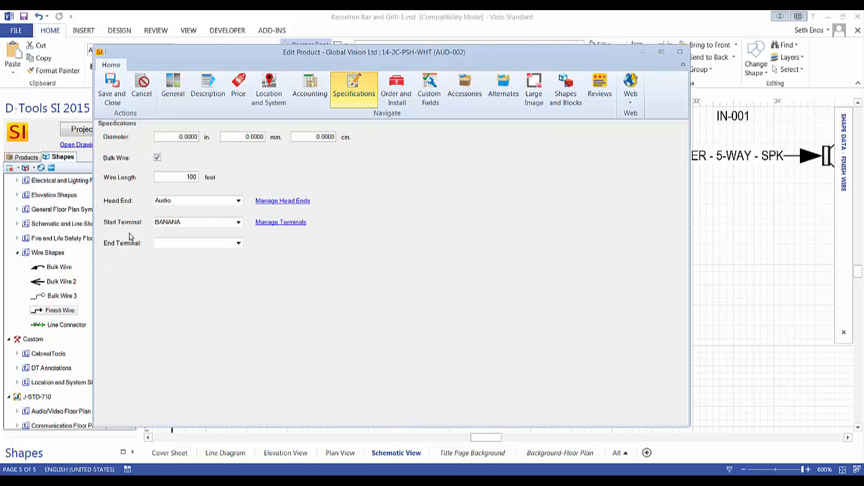
{"action": "mouse_move", "coordinate": [122, 226]}
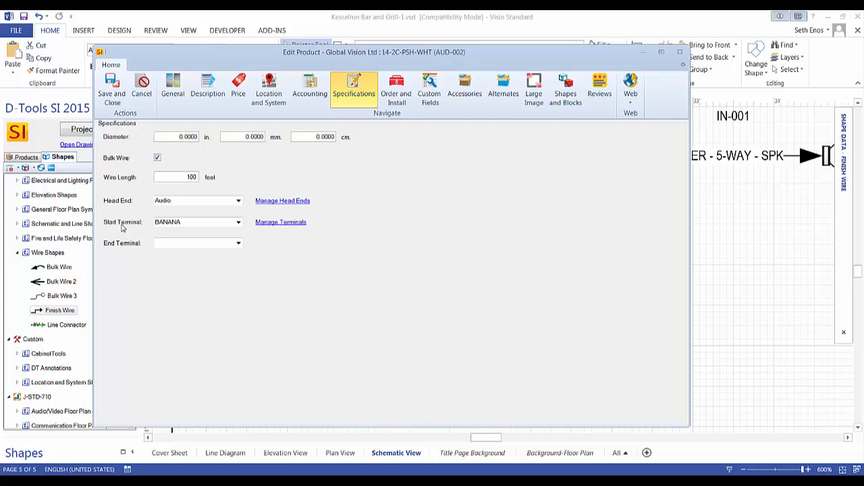
{"action": "mouse_move", "coordinate": [215, 241]}
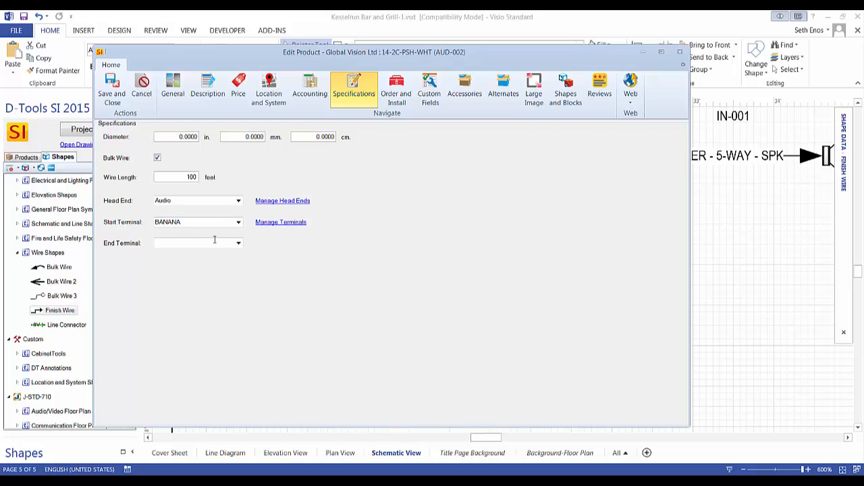
{"action": "left_click", "coordinate": [238, 243]}
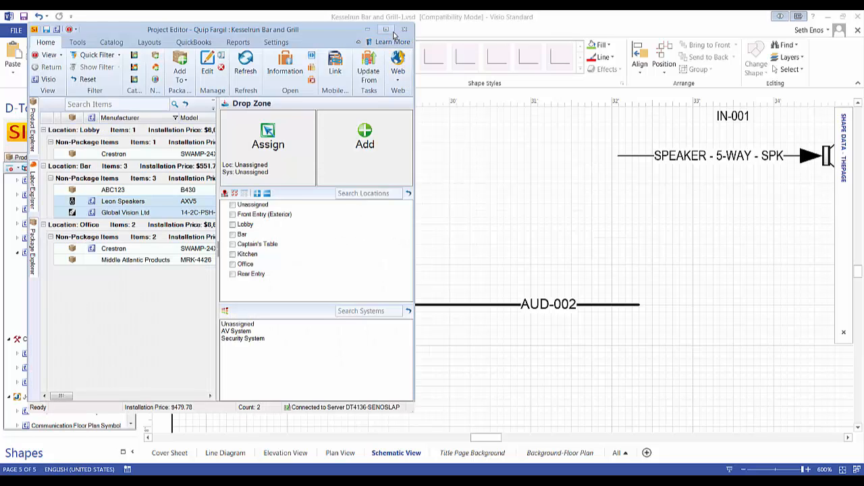
{"action": "left_click", "coordinate": [386, 30]}
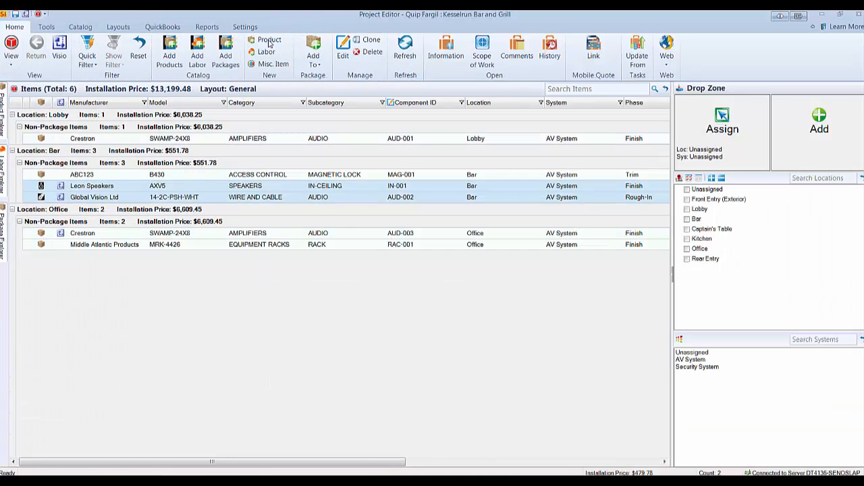
{"action": "left_click", "coordinate": [246, 27]}
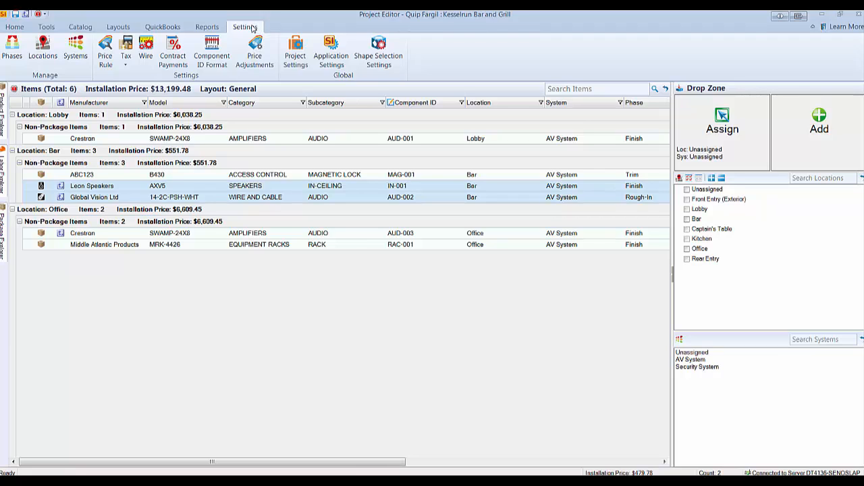
{"action": "mouse_move", "coordinate": [295, 52]}
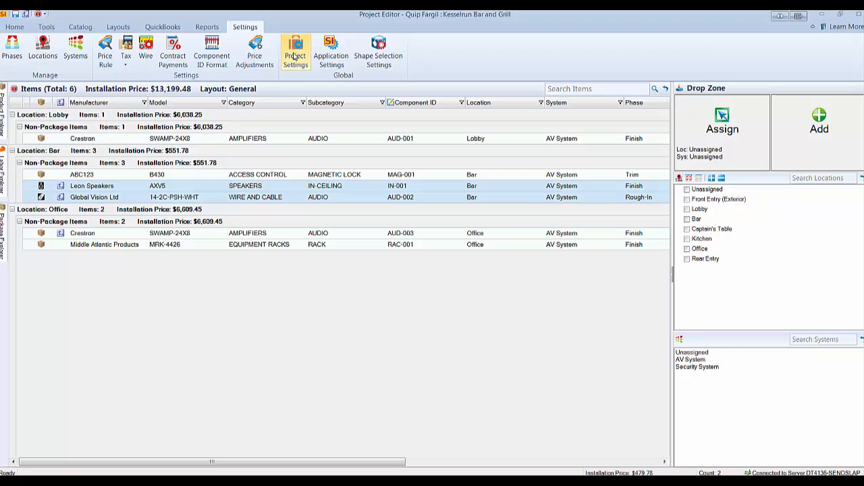
{"action": "left_click", "coordinate": [294, 52]}
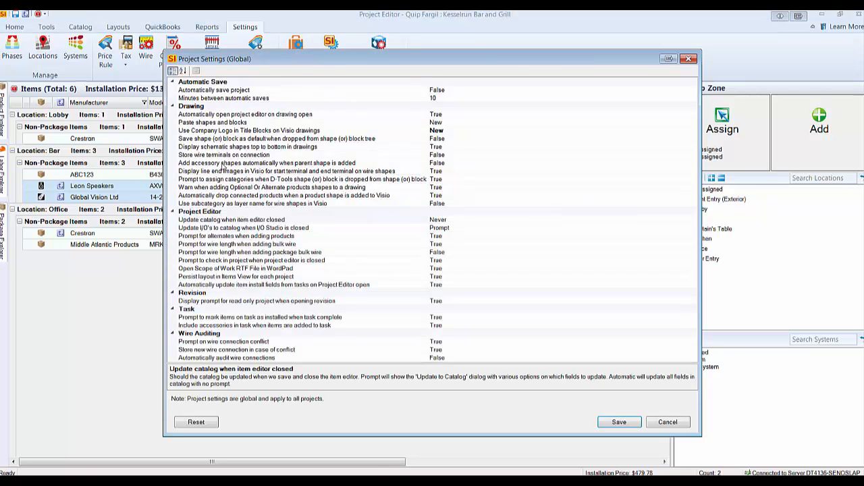
{"action": "left_click", "coordinate": [304, 178]}
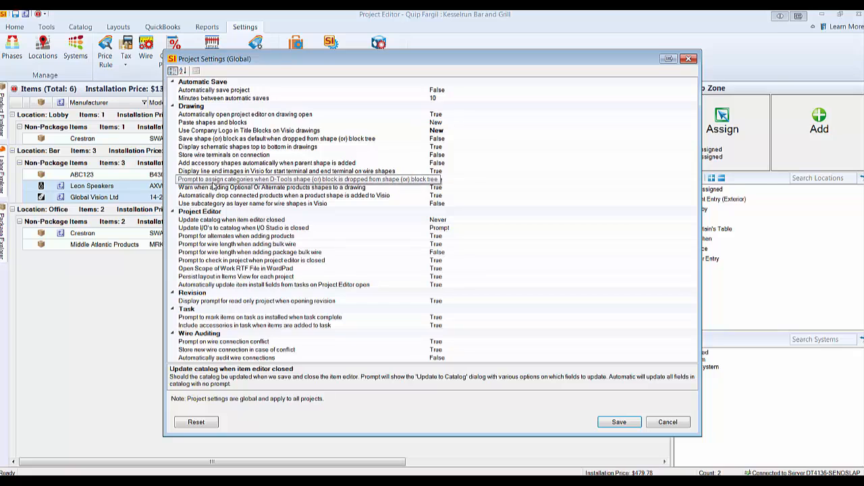
{"action": "left_click", "coordinate": [304, 170]}
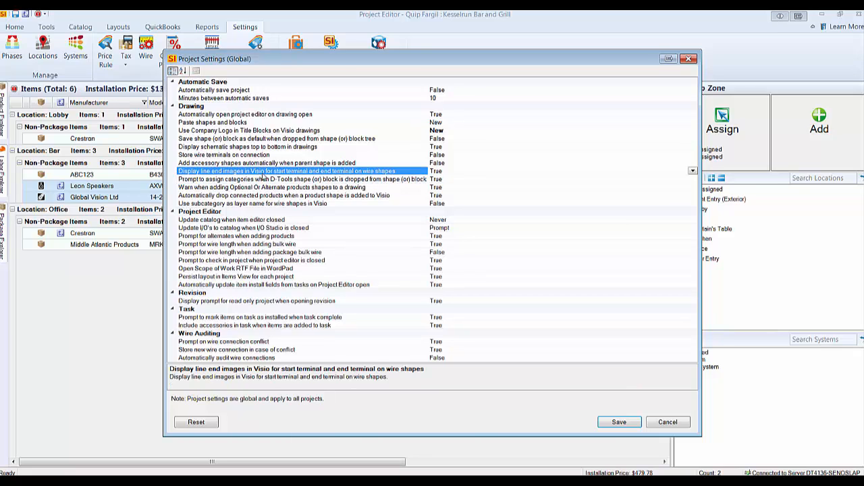
{"action": "mouse_move", "coordinate": [403, 178]}
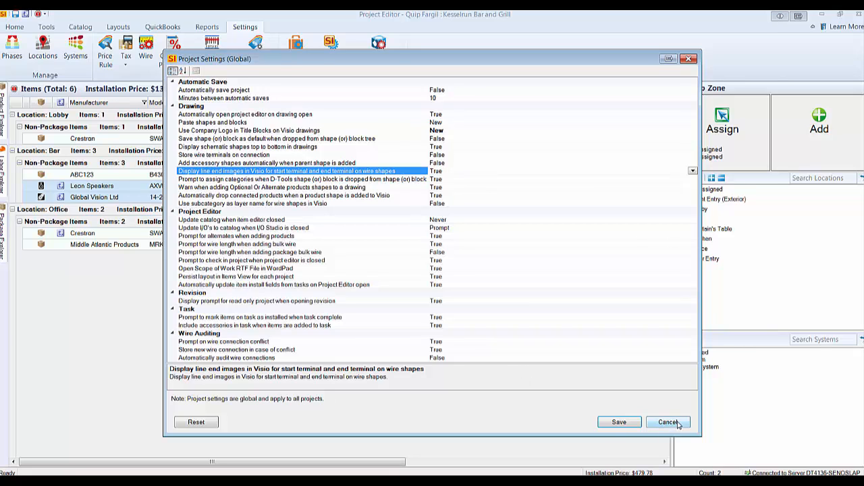
{"action": "left_click", "coordinate": [667, 421]}
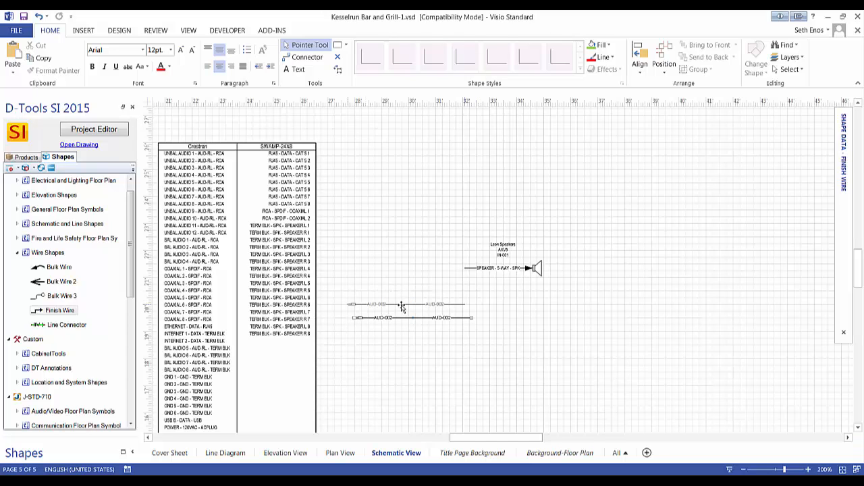
- Run a wire from the SWAMP-24X8 SPEAKER R6 terminal to the Leon speaker's input terminal
{"action": "scroll", "scroll_direction": "up", "scroll_amount": 3}
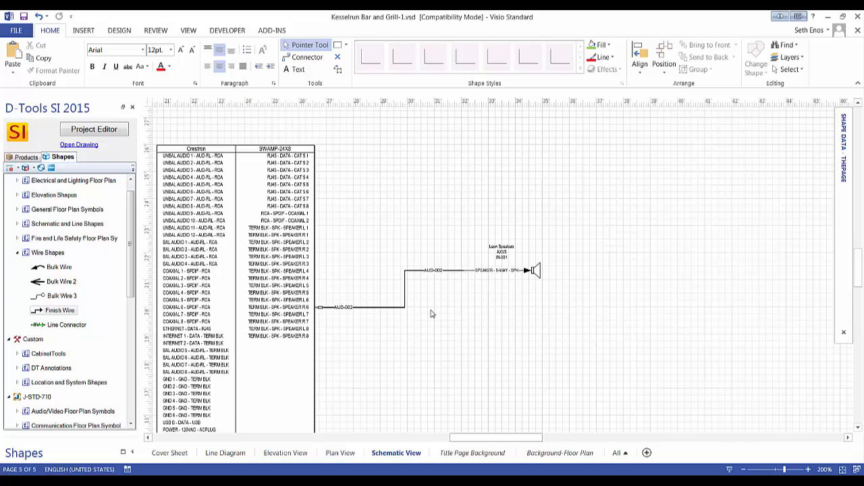
{"action": "mouse_move", "coordinate": [465, 257]}
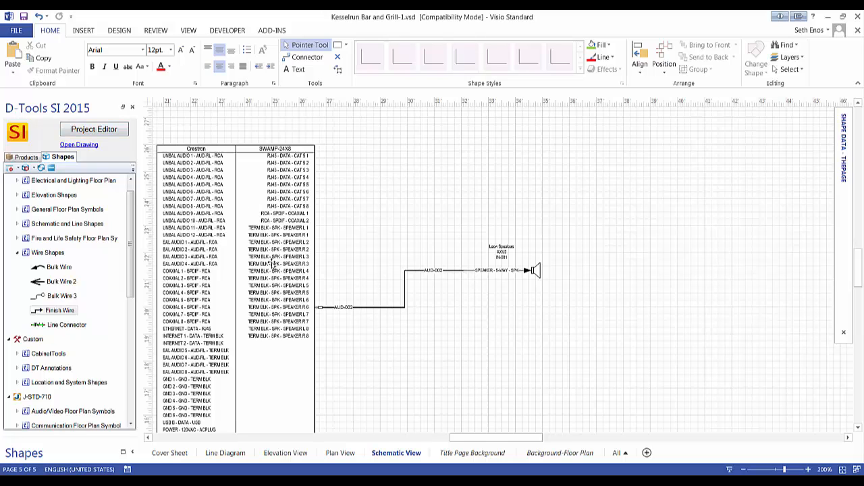
{"action": "left_click", "coordinate": [95, 129]}
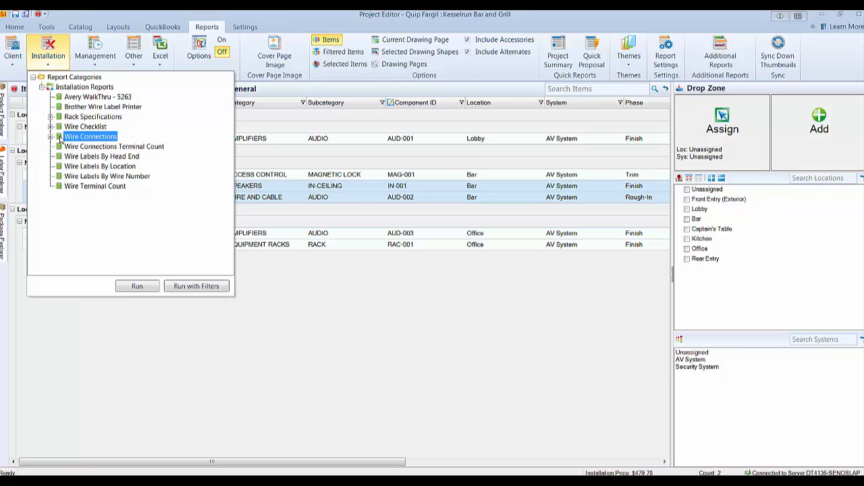
- Run the Wire Connections installation report By Wire Number for the SWAMP-24X8 to Leon Speakers wiring
{"action": "left_click", "coordinate": [53, 135]}
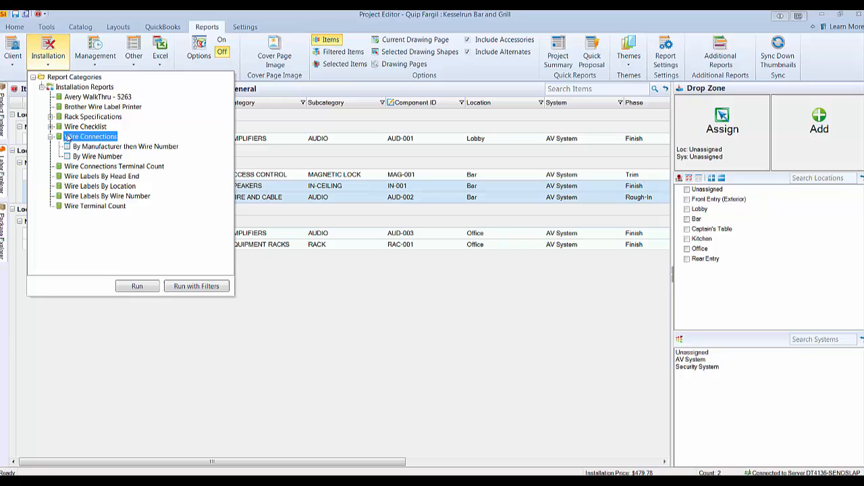
{"action": "mouse_move", "coordinate": [97, 157]}
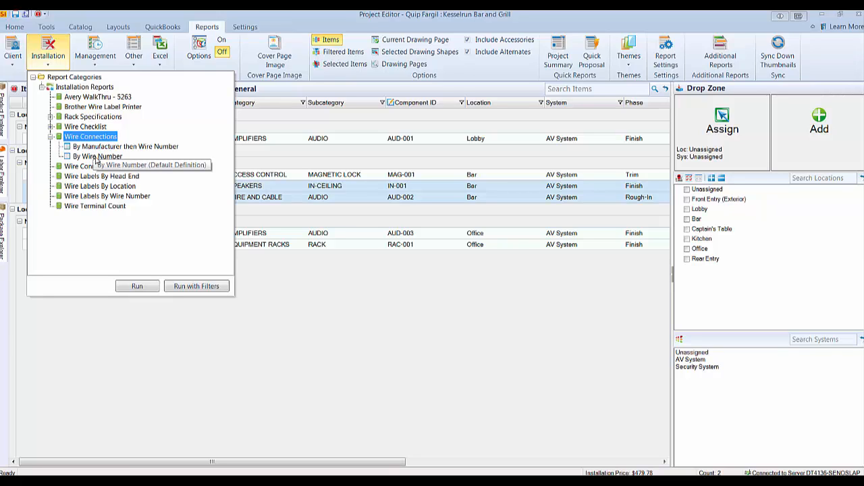
{"action": "left_click", "coordinate": [97, 157]}
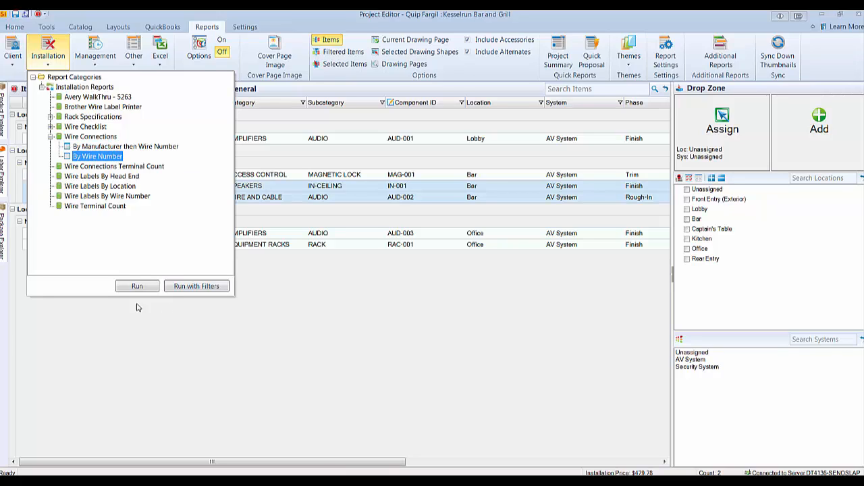
{"action": "left_click", "coordinate": [138, 286]}
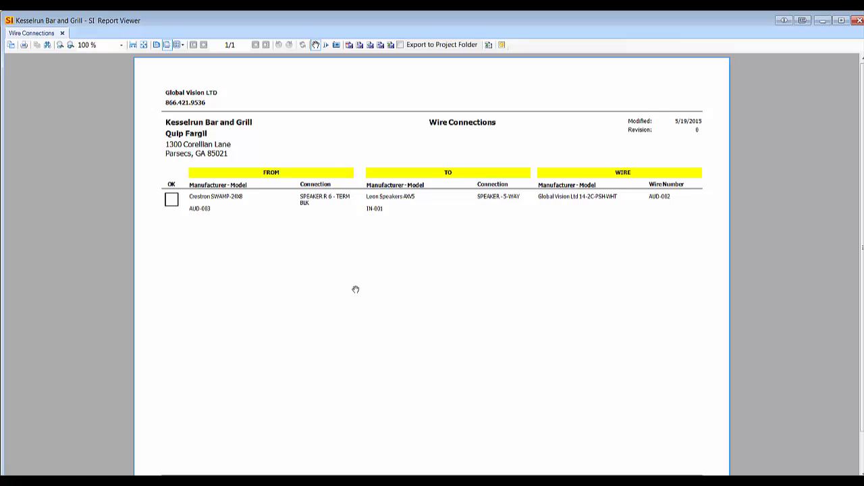
{"action": "left_click", "coordinate": [120, 45]}
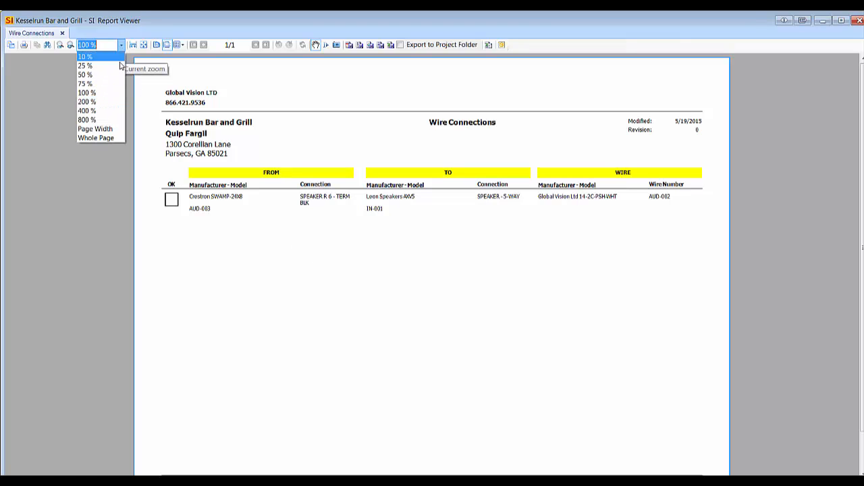
{"action": "left_click", "coordinate": [86, 101]}
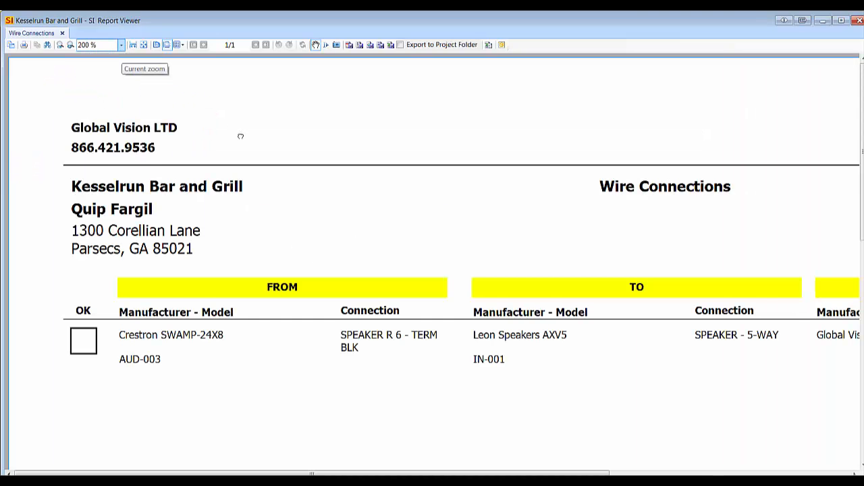
{"action": "scroll", "scroll_direction": "up", "scroll_amount": 3}
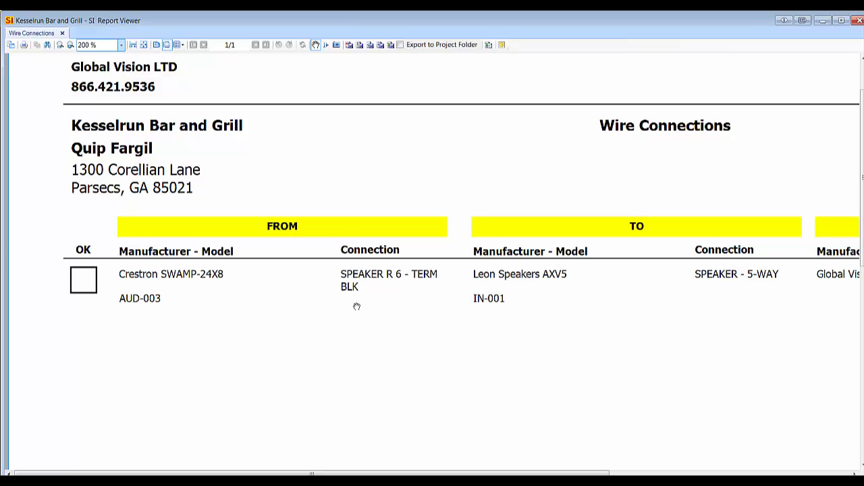
{"action": "mouse_move", "coordinate": [215, 319]}
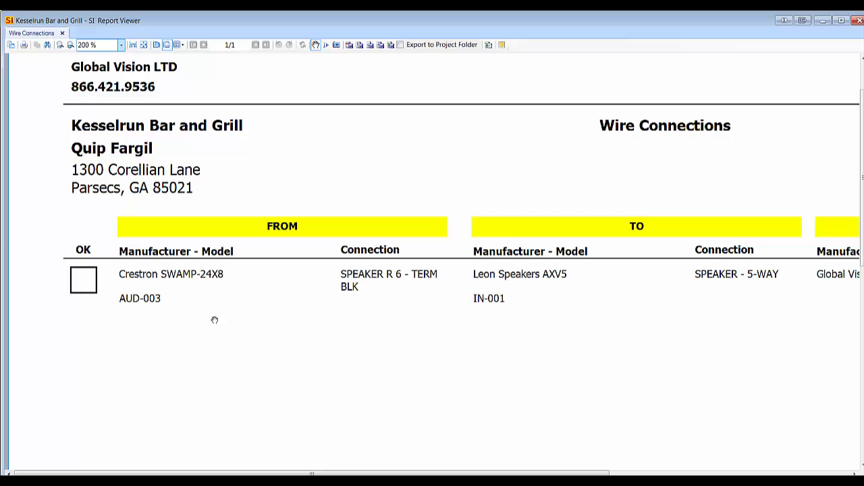
{"action": "mouse_move", "coordinate": [143, 307]}
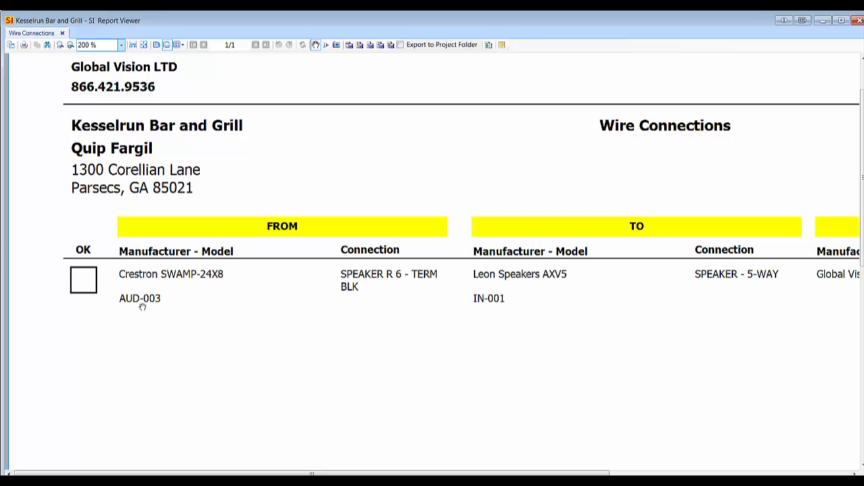
{"action": "mouse_move", "coordinate": [370, 277]}
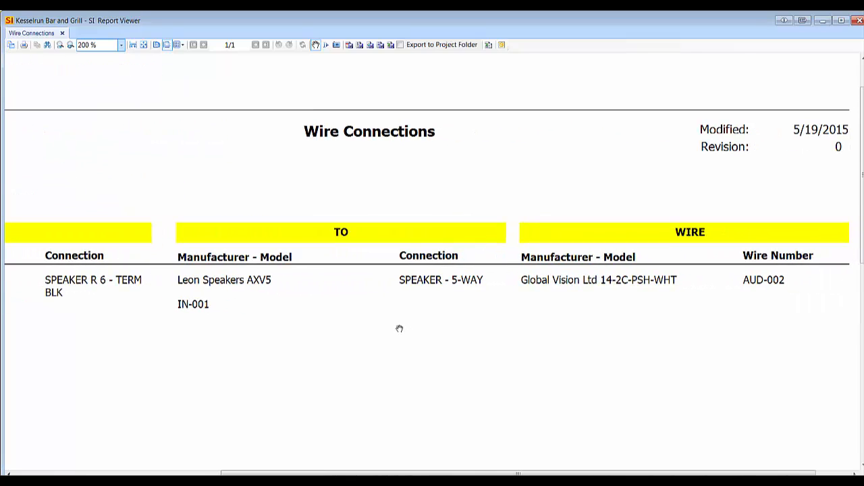
{"action": "mouse_move", "coordinate": [267, 297]}
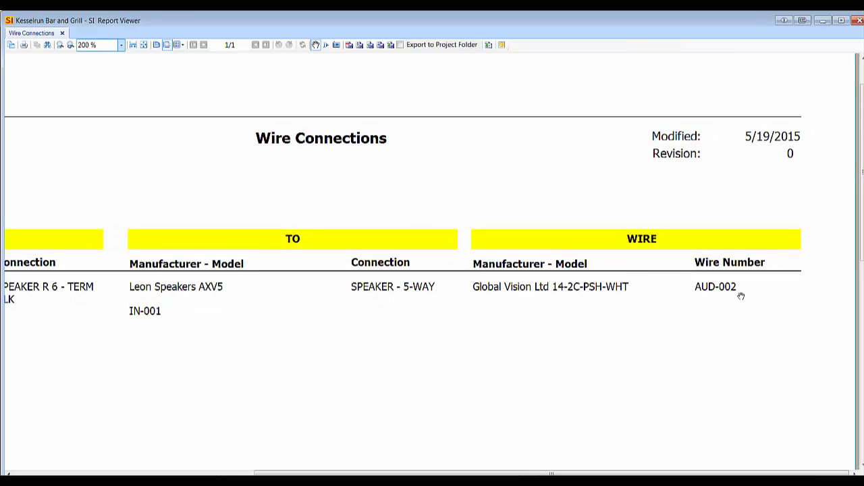
{"action": "mouse_move", "coordinate": [648, 232]}
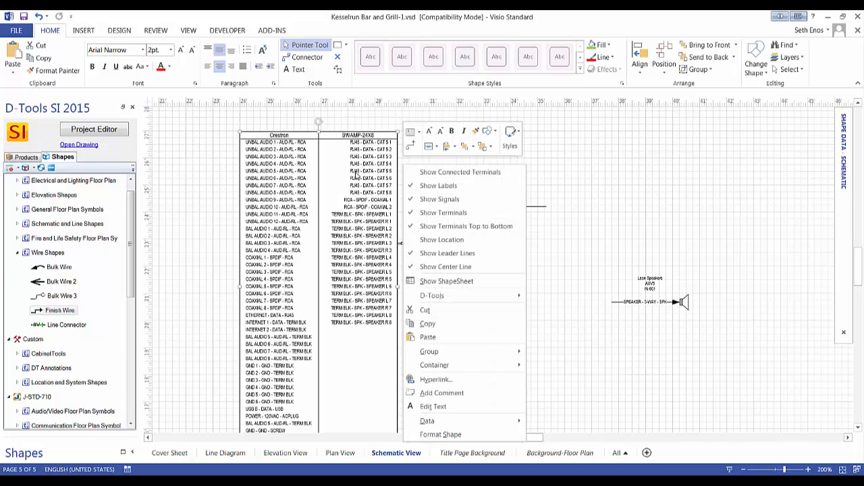
{"action": "mouse_move", "coordinate": [445, 280]}
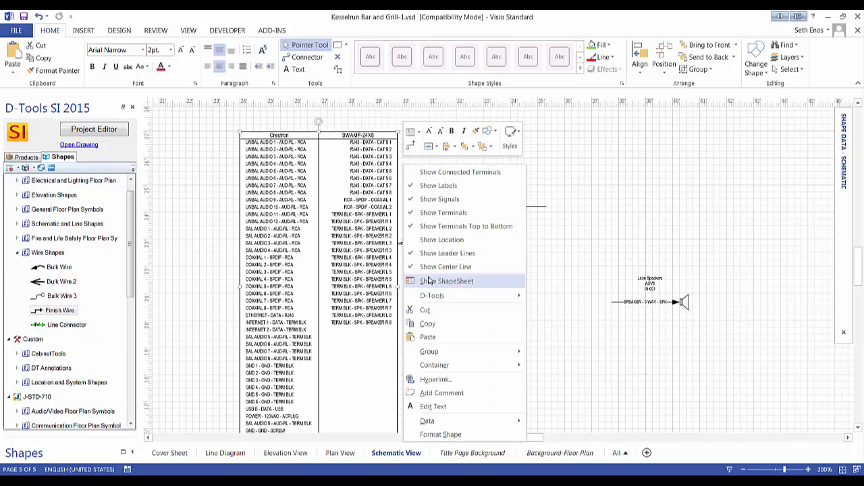
{"action": "mouse_move", "coordinate": [441, 240]}
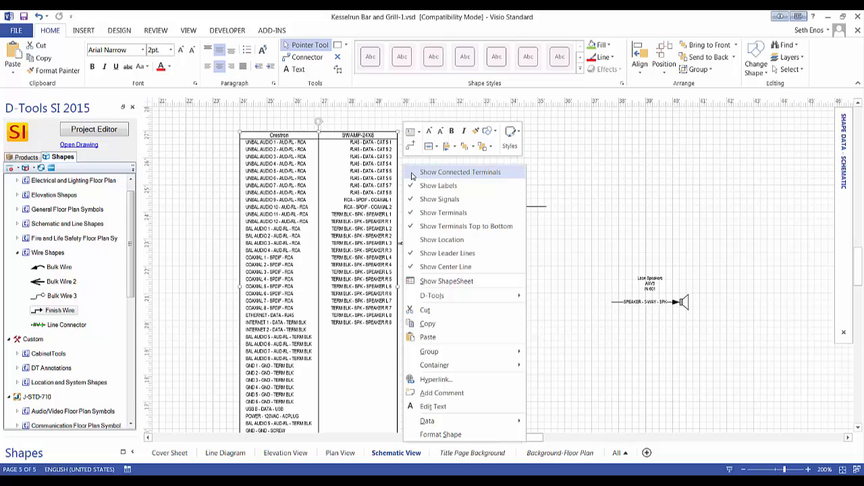
{"action": "mouse_move", "coordinate": [451, 178]}
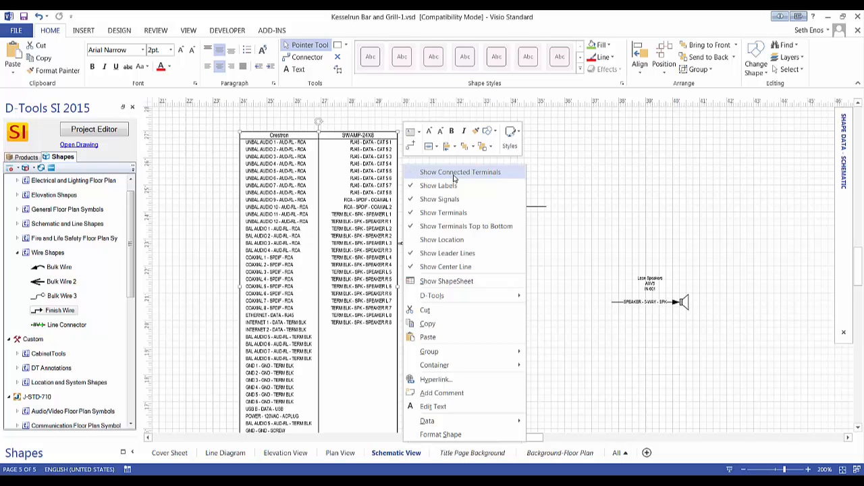
{"action": "mouse_move", "coordinate": [415, 227]}
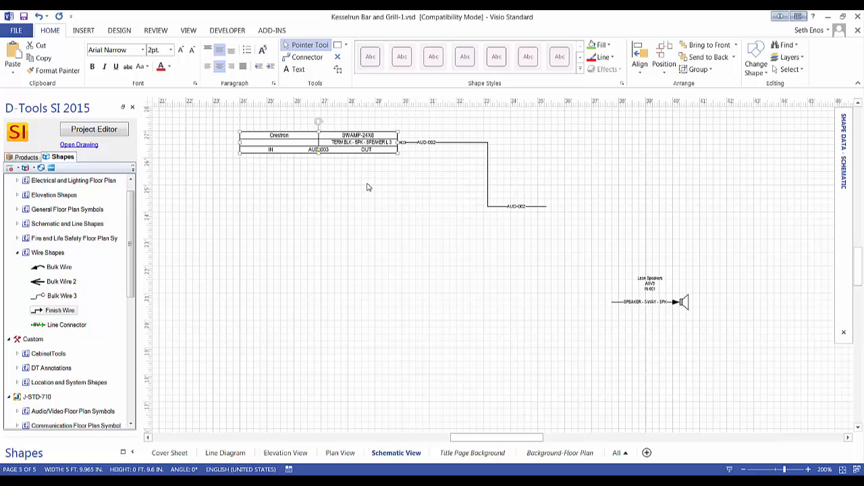
{"action": "mouse_move", "coordinate": [375, 263]}
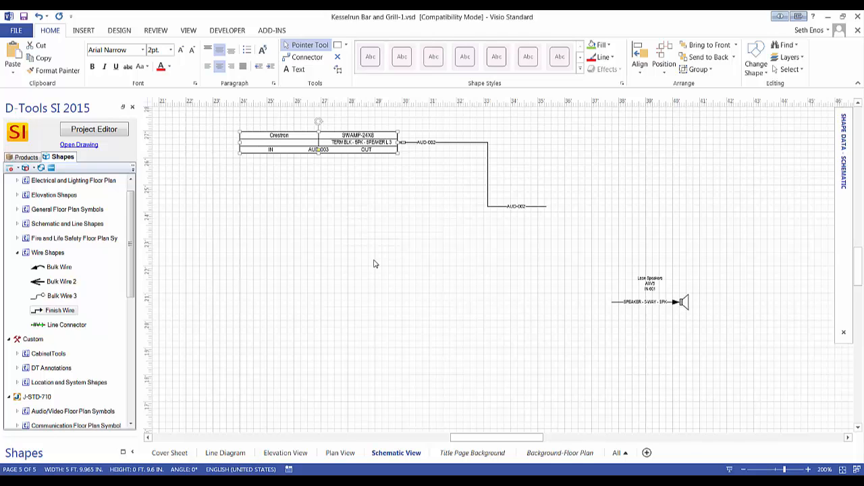
{"action": "mouse_move", "coordinate": [417, 253]}
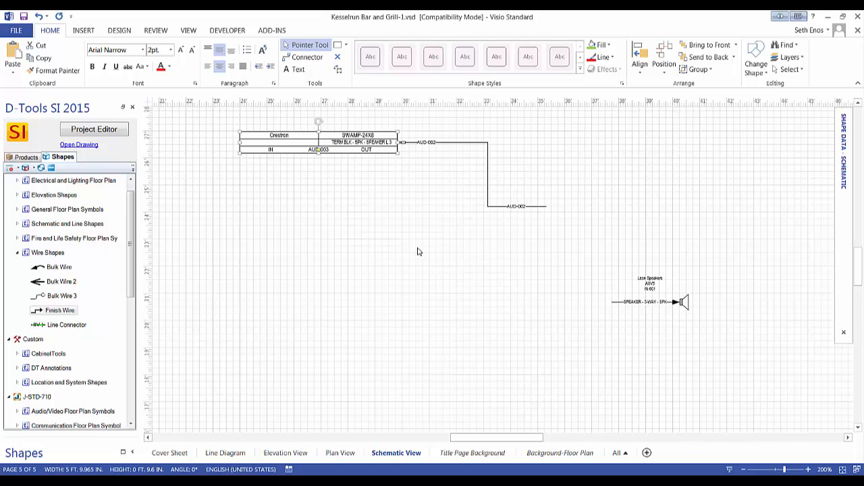
{"action": "mouse_move", "coordinate": [418, 262]}
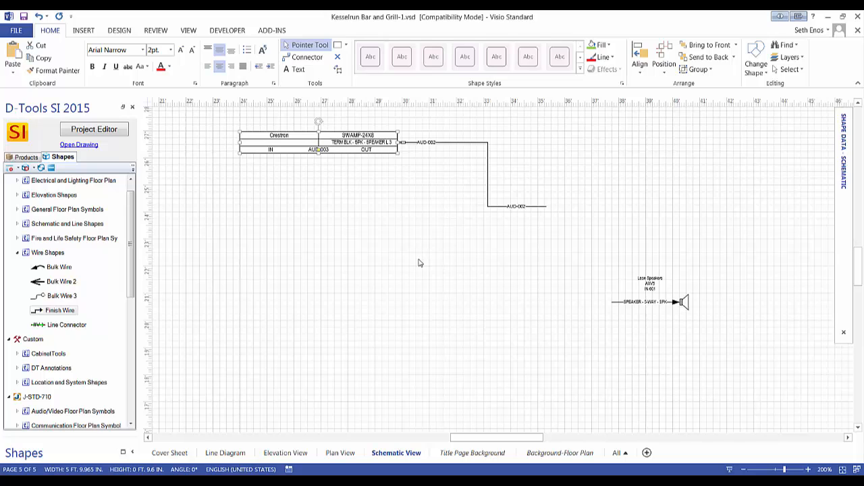
{"action": "mouse_move", "coordinate": [397, 251]}
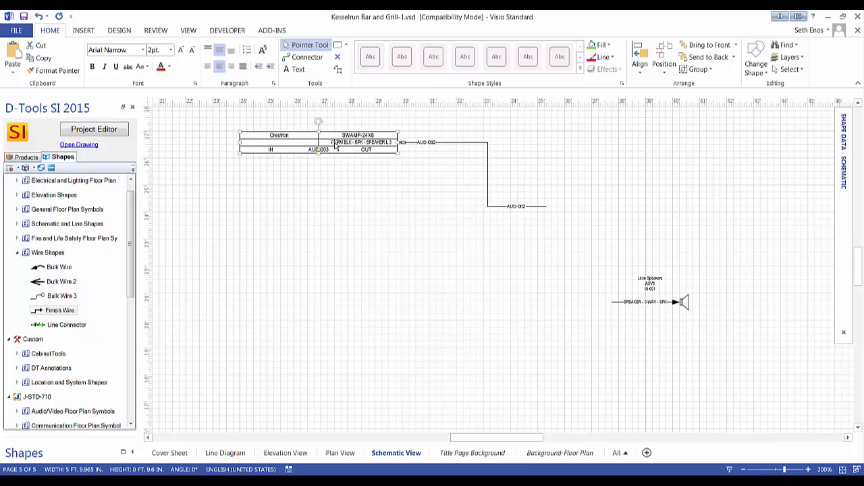
- Select the Crestron SWAMP-24X8 amplifier shape to limit its display to connected AUD-003 terminals
{"action": "left_click", "coordinate": [413, 219]}
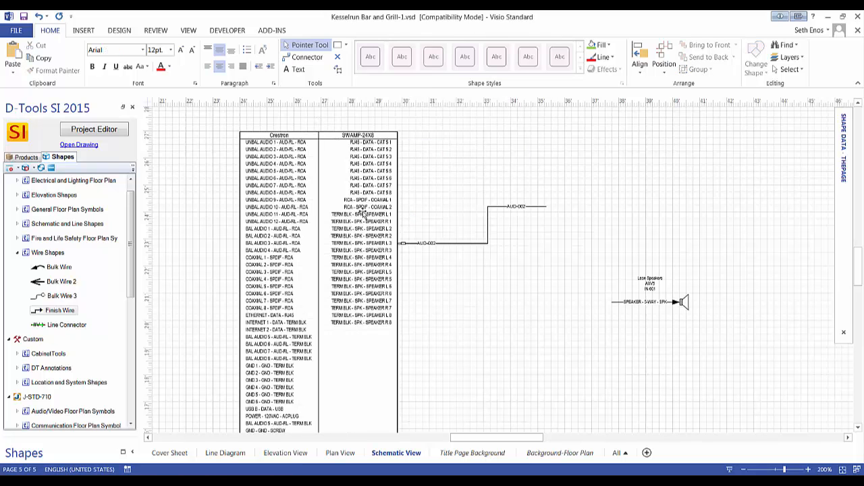
- Select the expanded SWAMP-24X8 shape so its connected-only terminal display reads False
{"action": "left_click", "coordinate": [338, 270]}
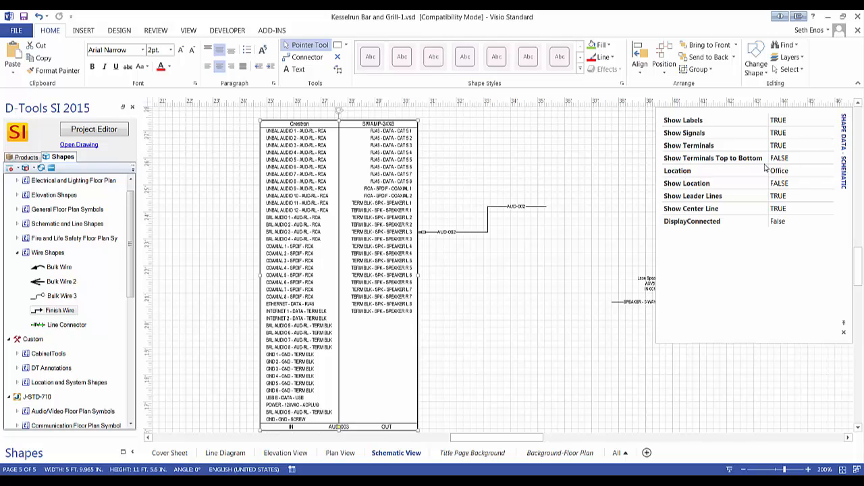
{"action": "mouse_move", "coordinate": [735, 233]}
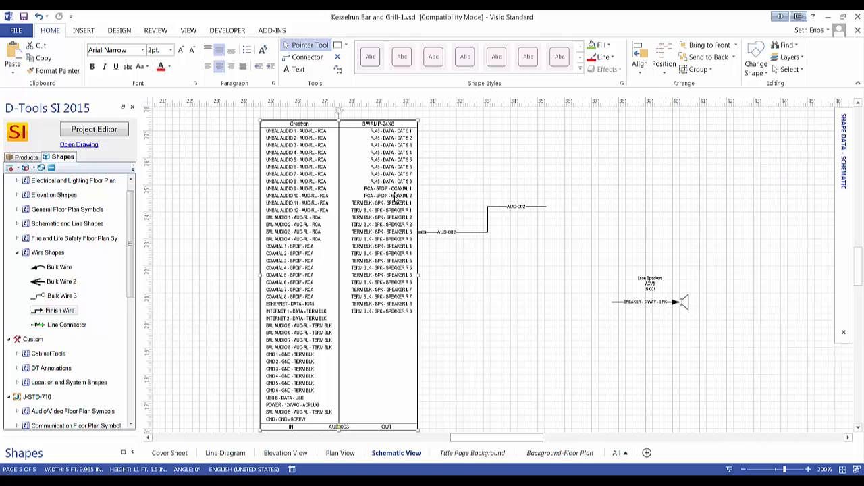
{"action": "mouse_move", "coordinate": [426, 217]}
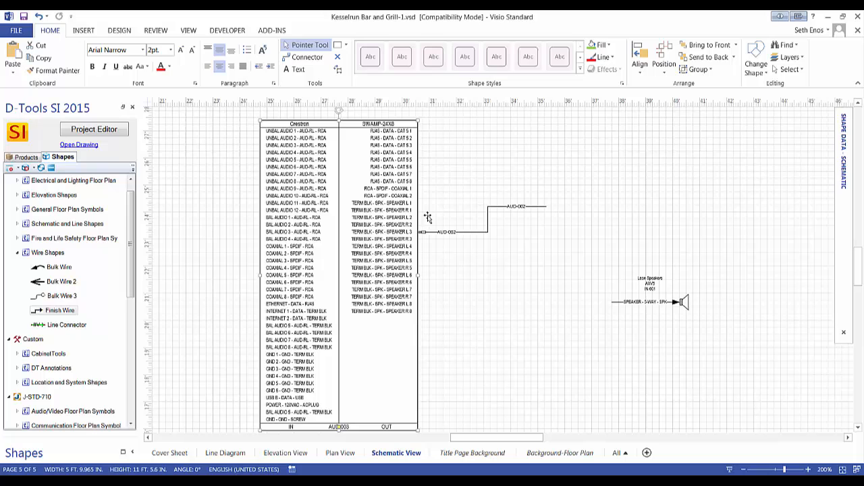
{"action": "mouse_move", "coordinate": [224, 113]}
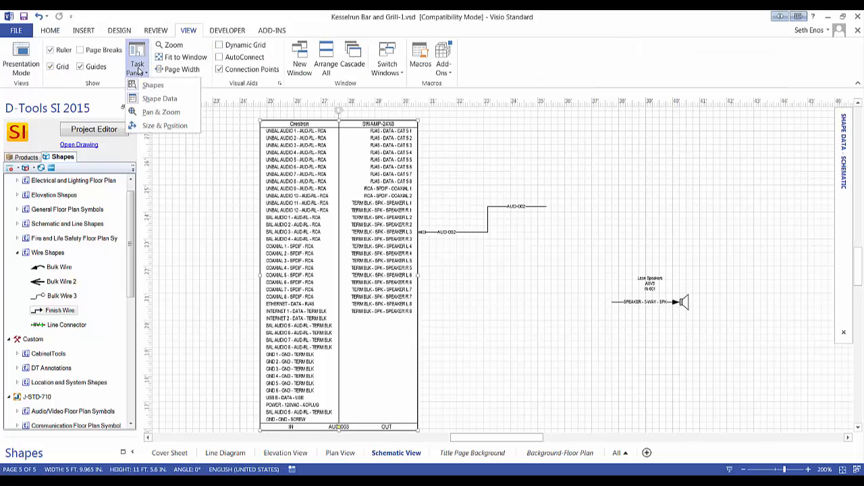
{"action": "mouse_move", "coordinate": [159, 98]}
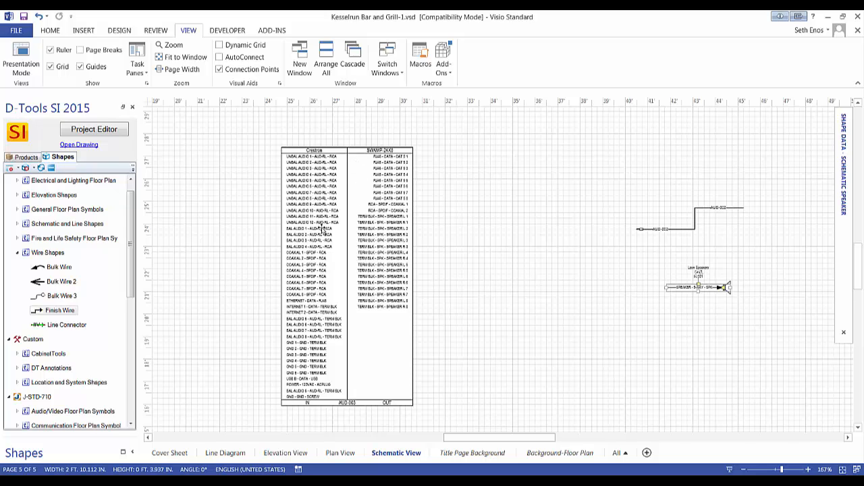
{"action": "mouse_move", "coordinate": [330, 223]}
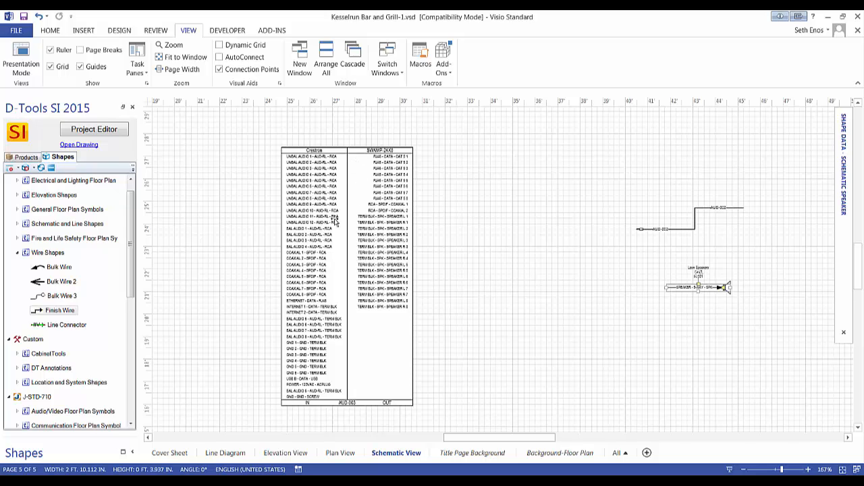
{"action": "mouse_move", "coordinate": [333, 235]}
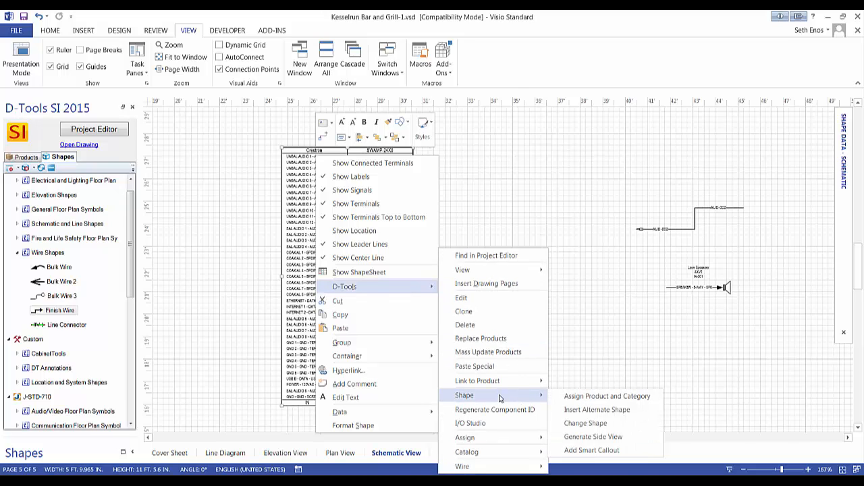
- Replace the SWAMP-24X8 shape with the Schematic Horizontal layout from Schematic and Line Shapes
{"action": "left_click", "coordinate": [585, 422]}
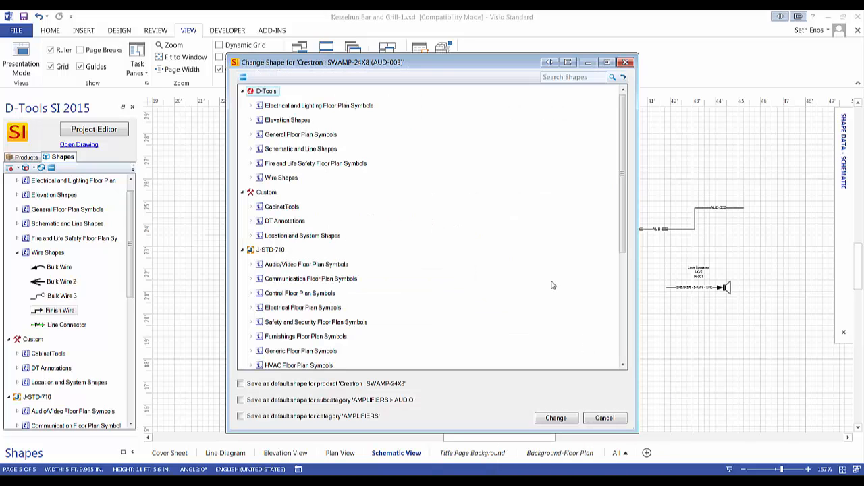
{"action": "mouse_move", "coordinate": [289, 238]}
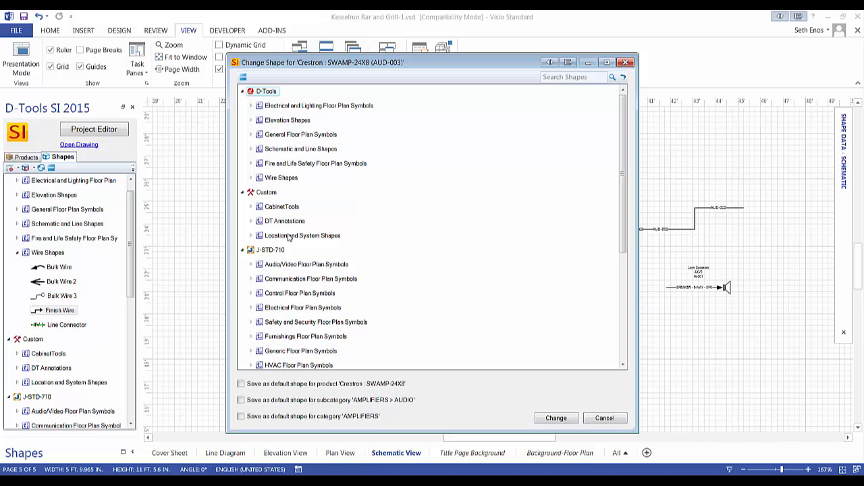
{"action": "left_click", "coordinate": [252, 148]}
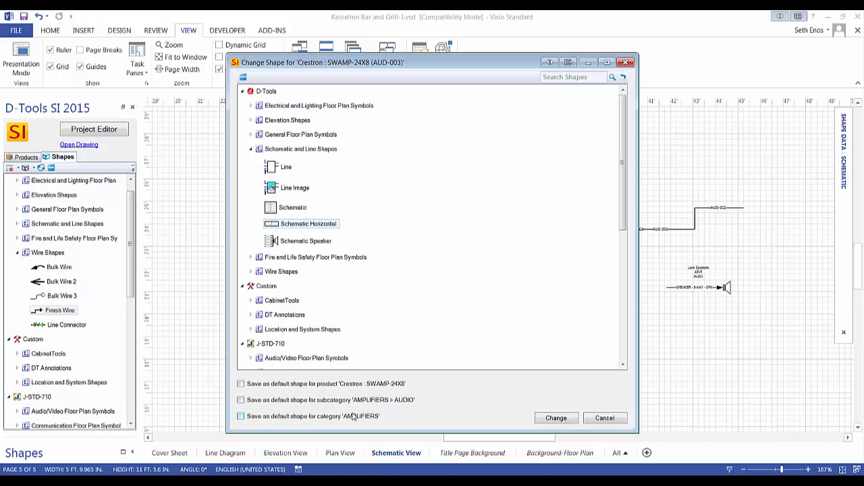
{"action": "left_click", "coordinate": [555, 418]}
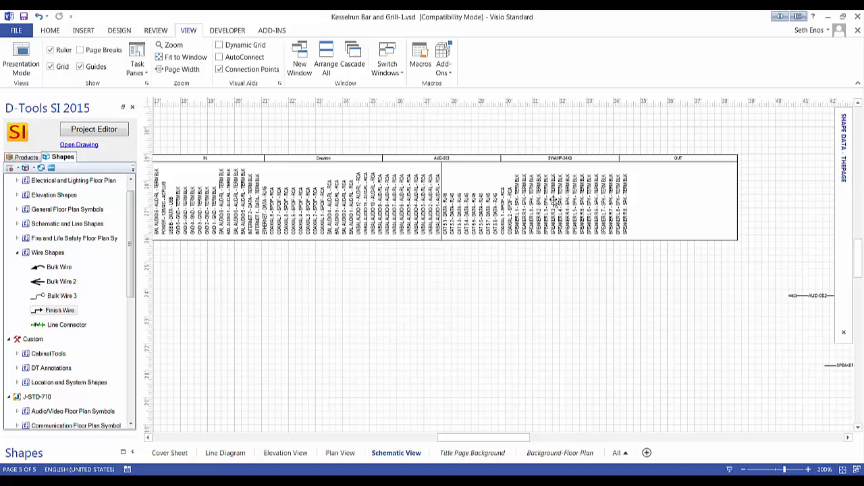
{"action": "mouse_move", "coordinate": [412, 162]}
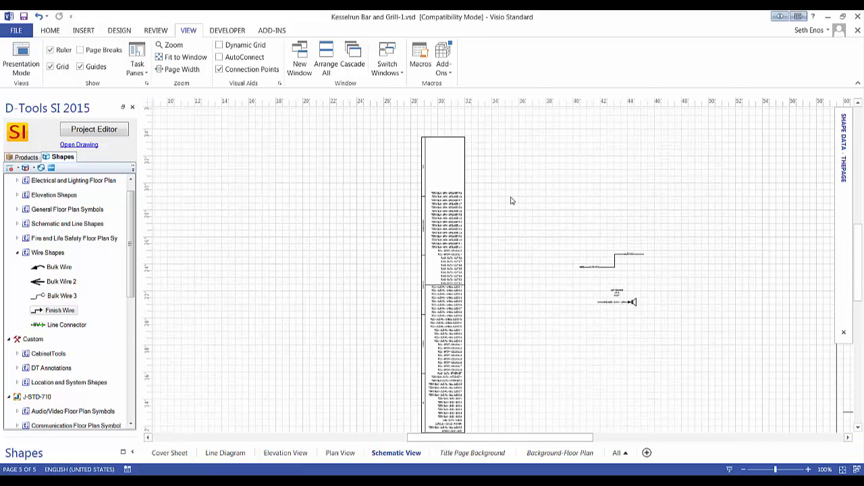
{"action": "mouse_move", "coordinate": [538, 221]}
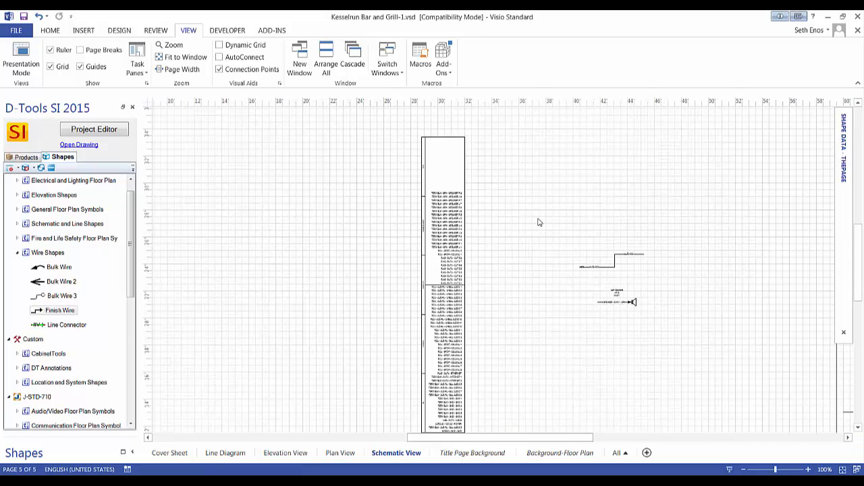
{"action": "mouse_move", "coordinate": [747, 133]}
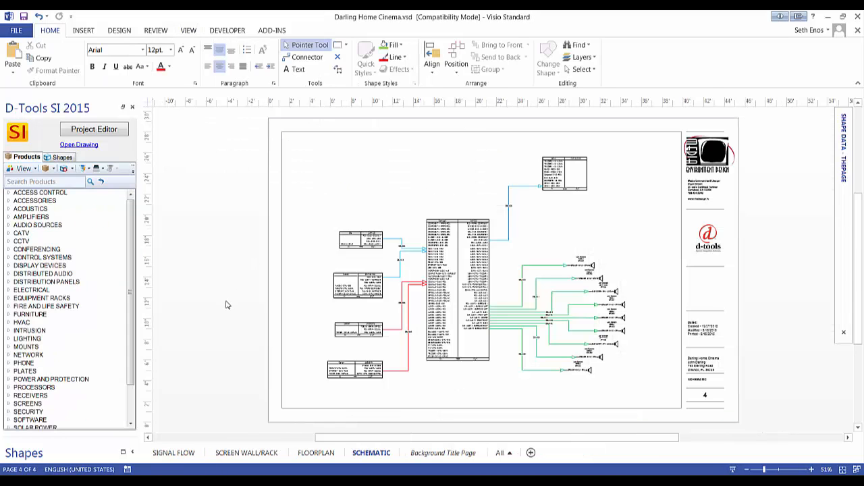
{"action": "mouse_move", "coordinate": [418, 279]}
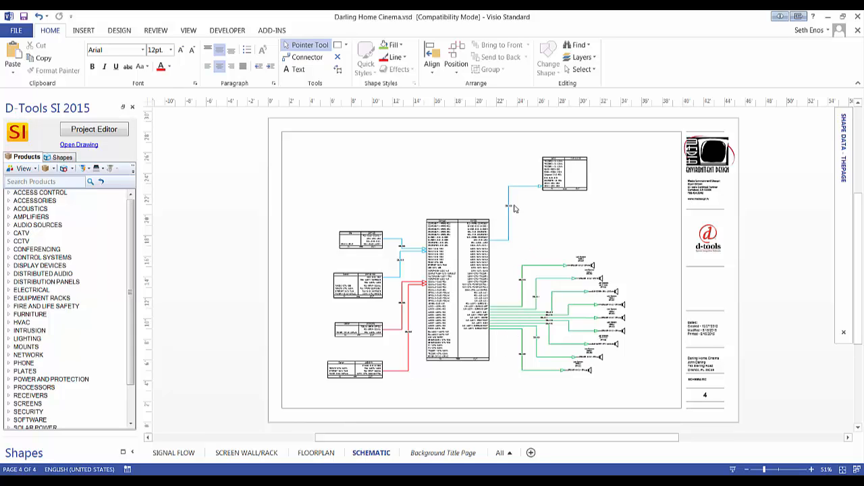
{"action": "mouse_move", "coordinate": [493, 255]}
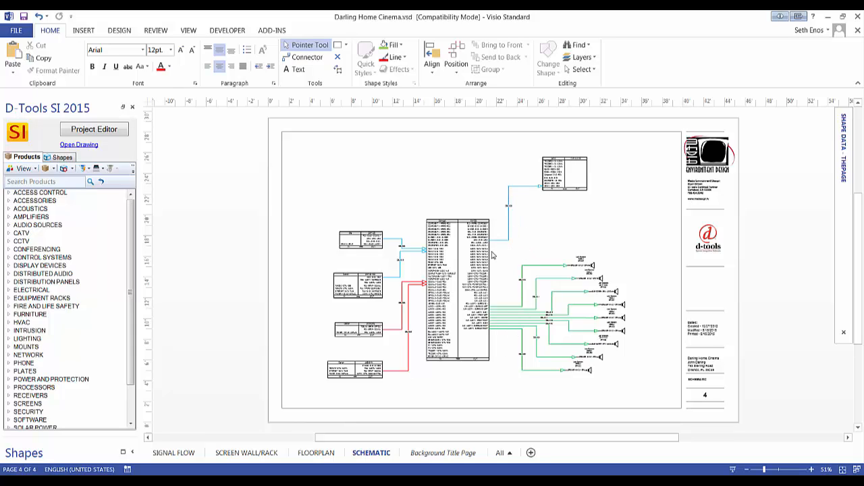
{"action": "mouse_move", "coordinate": [520, 262]}
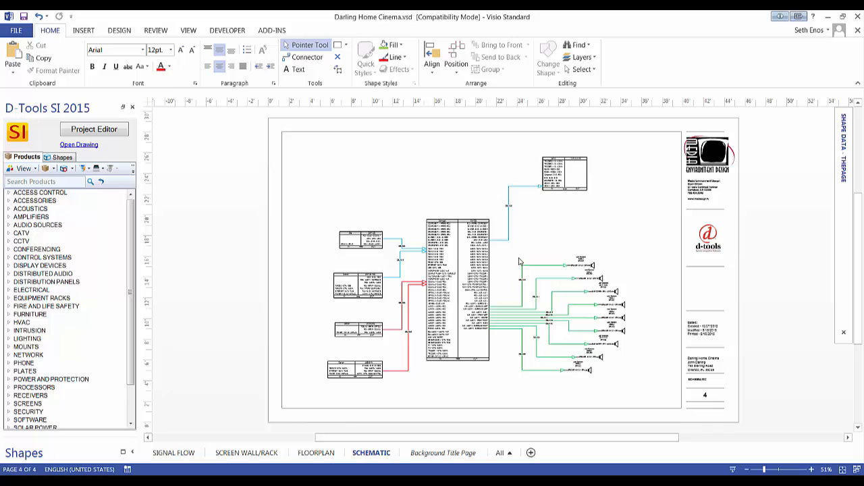
{"action": "mouse_move", "coordinate": [534, 257]}
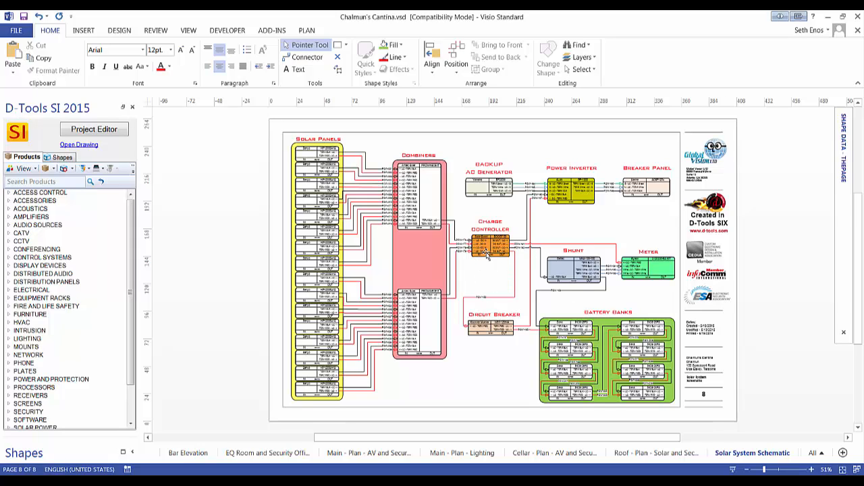
{"action": "mouse_move", "coordinate": [570, 246]}
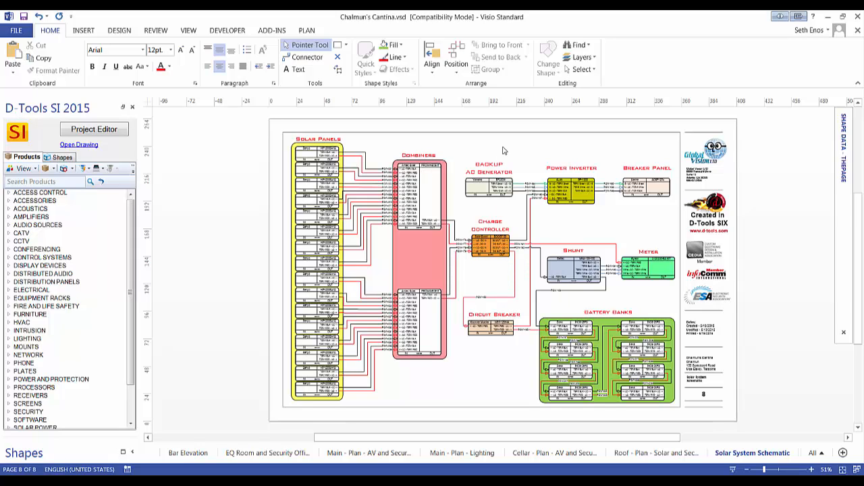
{"action": "mouse_move", "coordinate": [473, 370]}
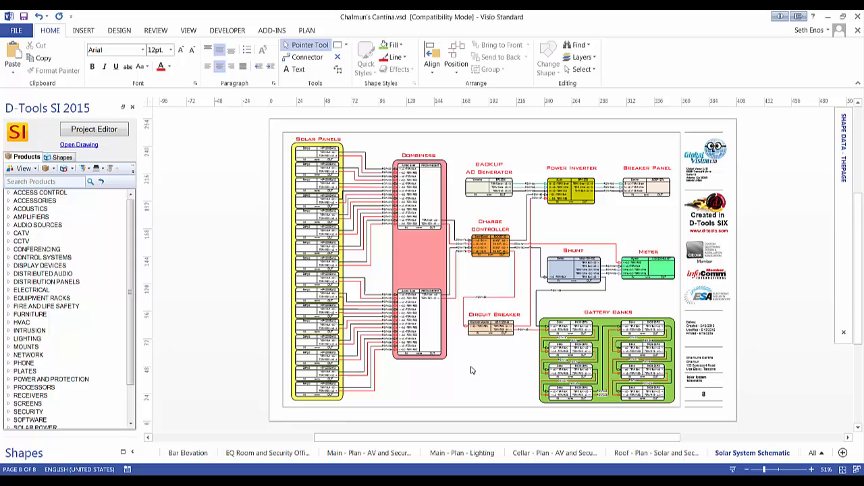
{"action": "mouse_move", "coordinate": [472, 332]}
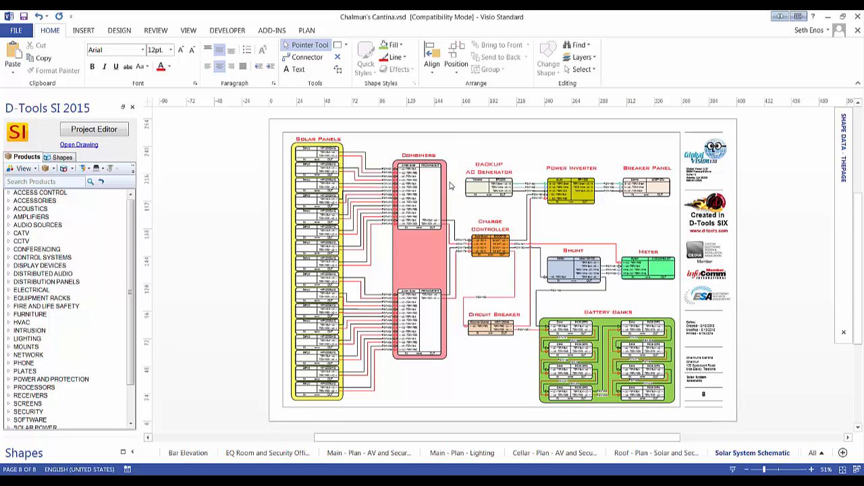
{"action": "mouse_move", "coordinate": [516, 152]}
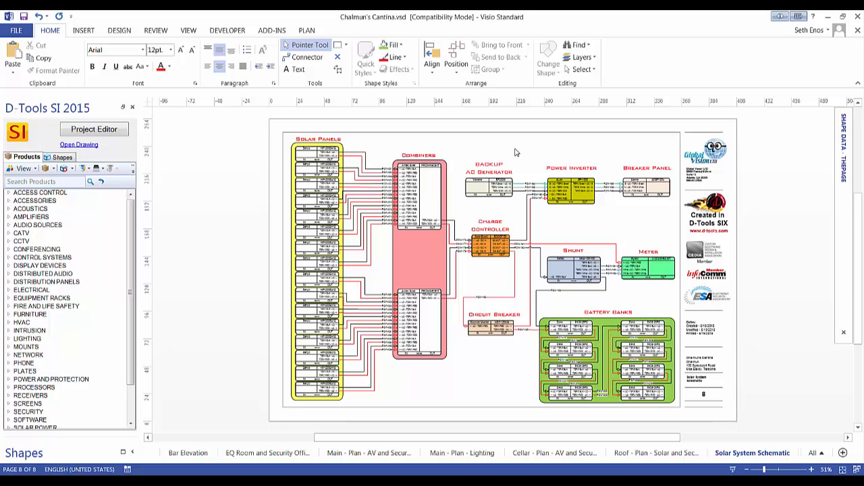